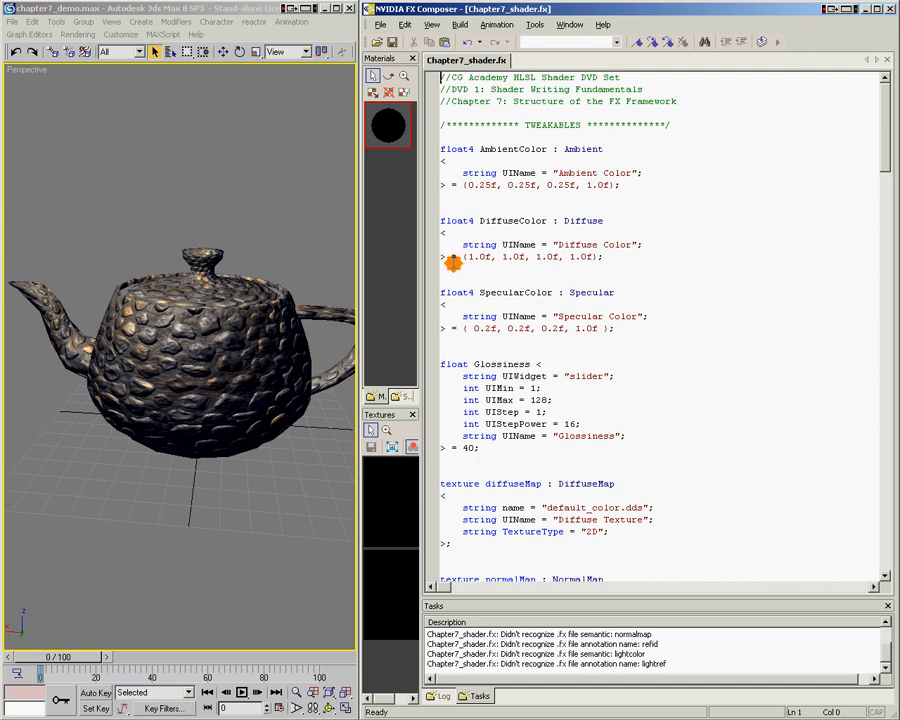
mouse_move(453, 303)
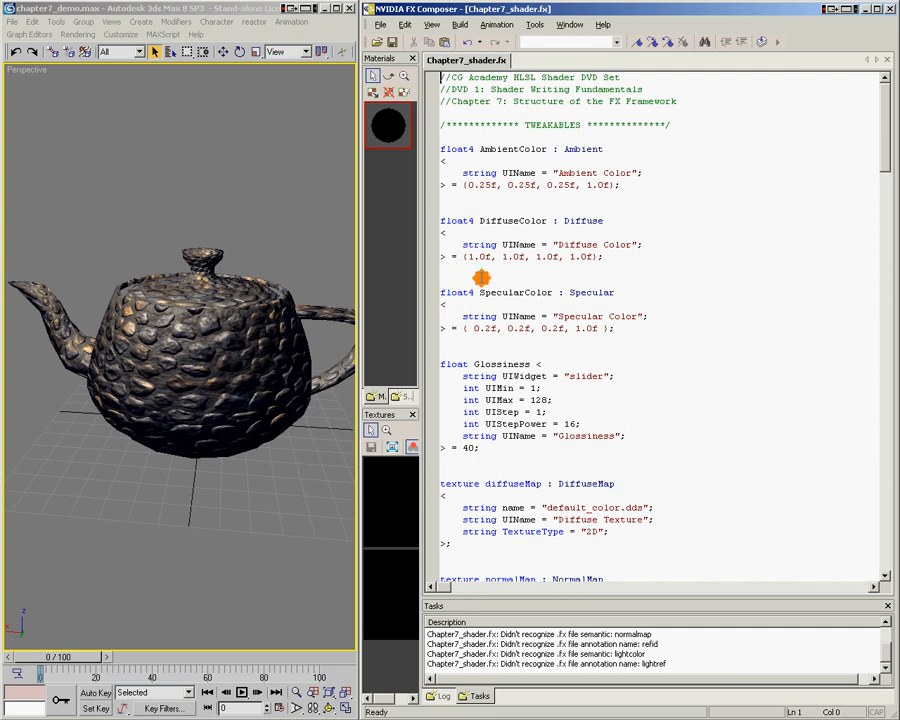
Compare the DiffuseColor tweakable declaration with the material's Diffuse Color swatch.
drag(441, 220, 603, 257)
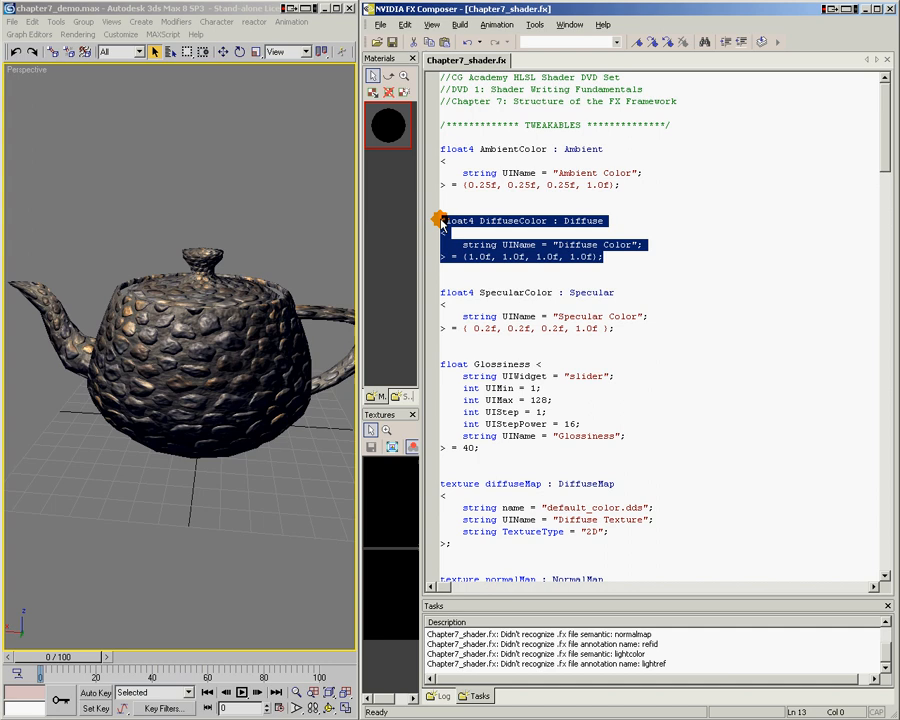
mouse_move(880, 150)
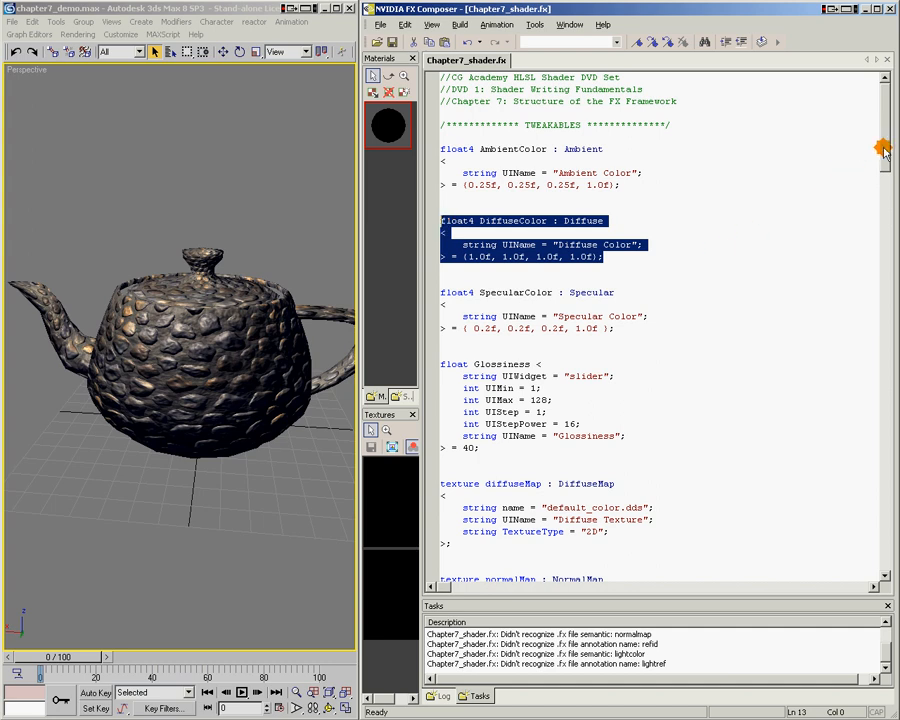
click(510, 244)
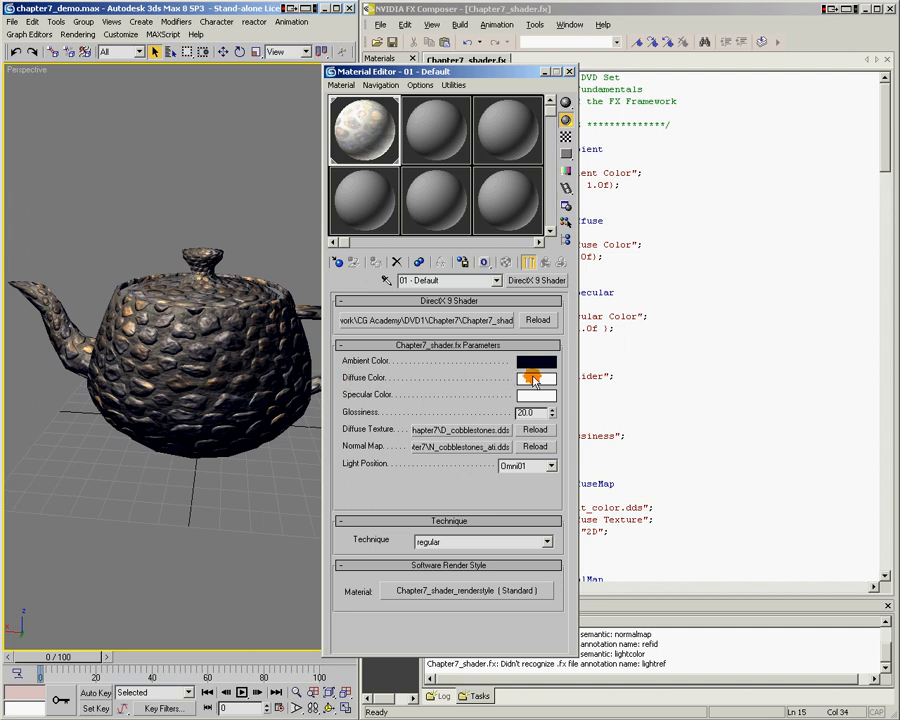
click(535, 377)
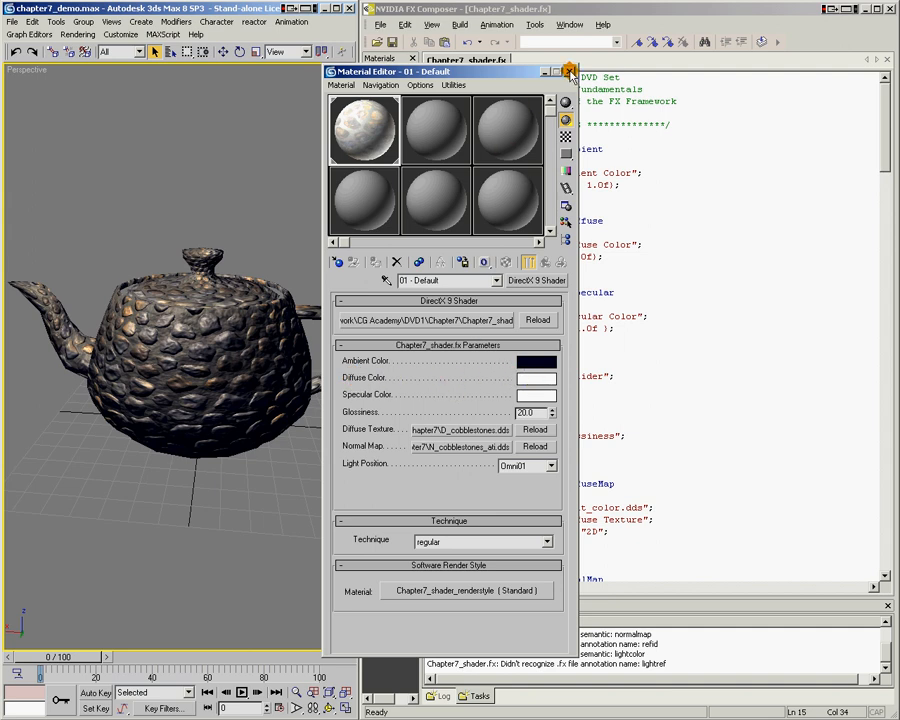
click(570, 71)
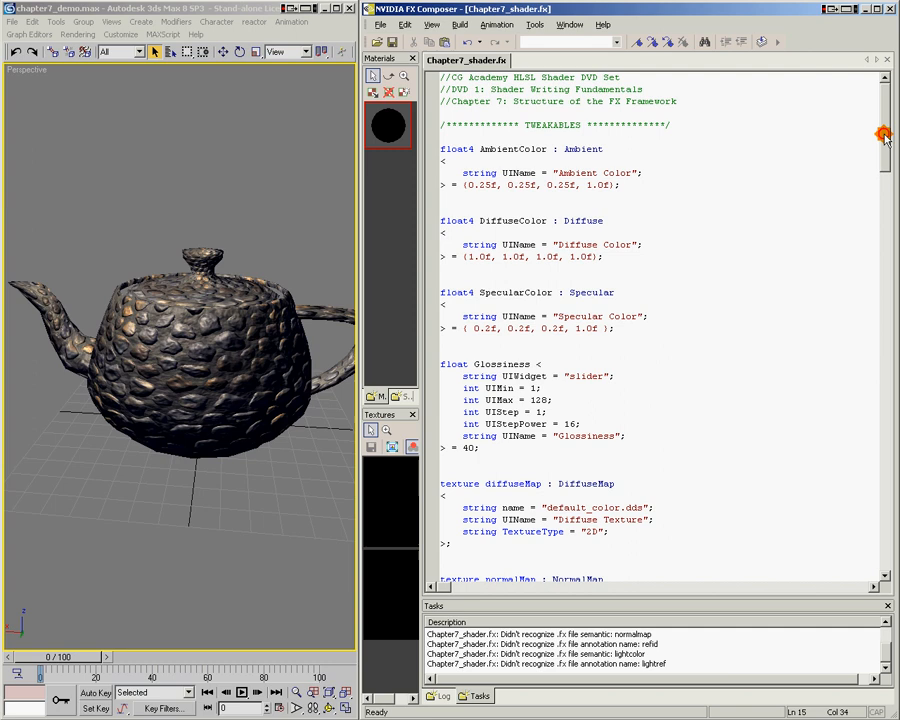
Review the application input structure further down the shader code.
scroll(down, 3)
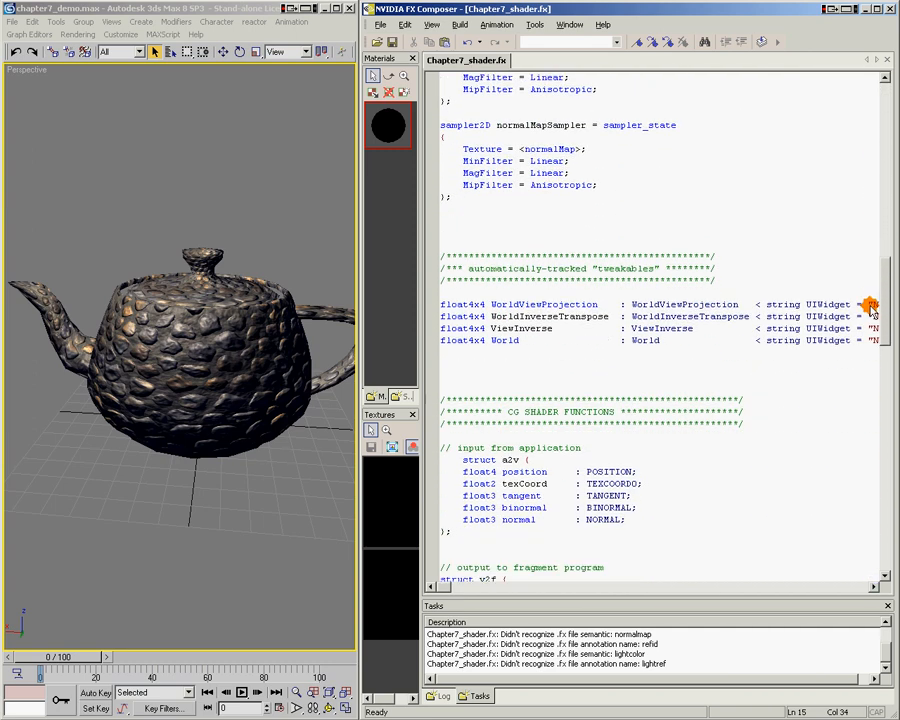
scroll(down, 3)
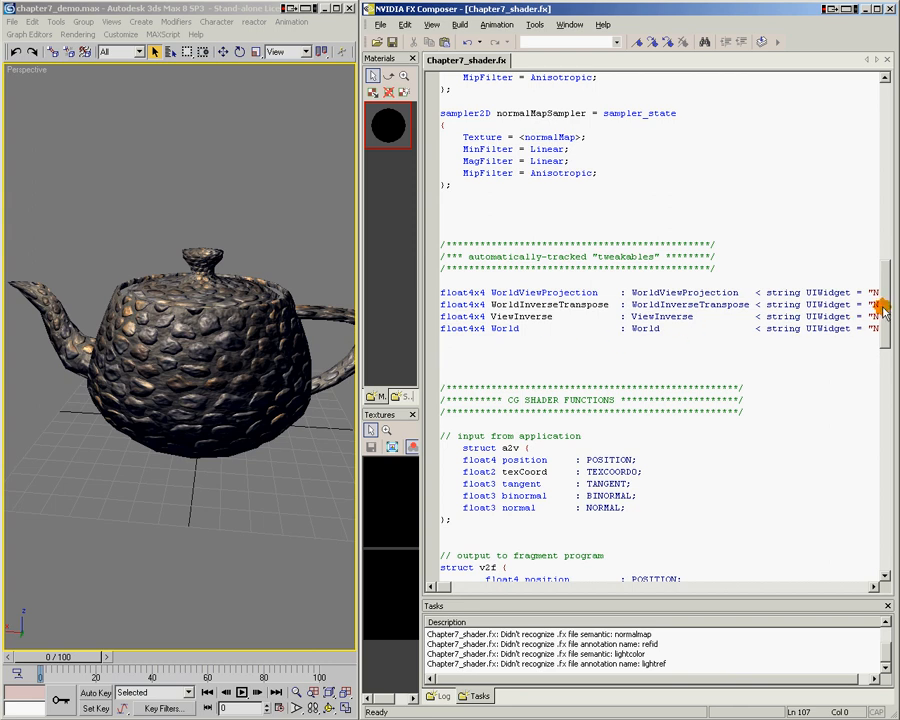
scroll(down, 3)
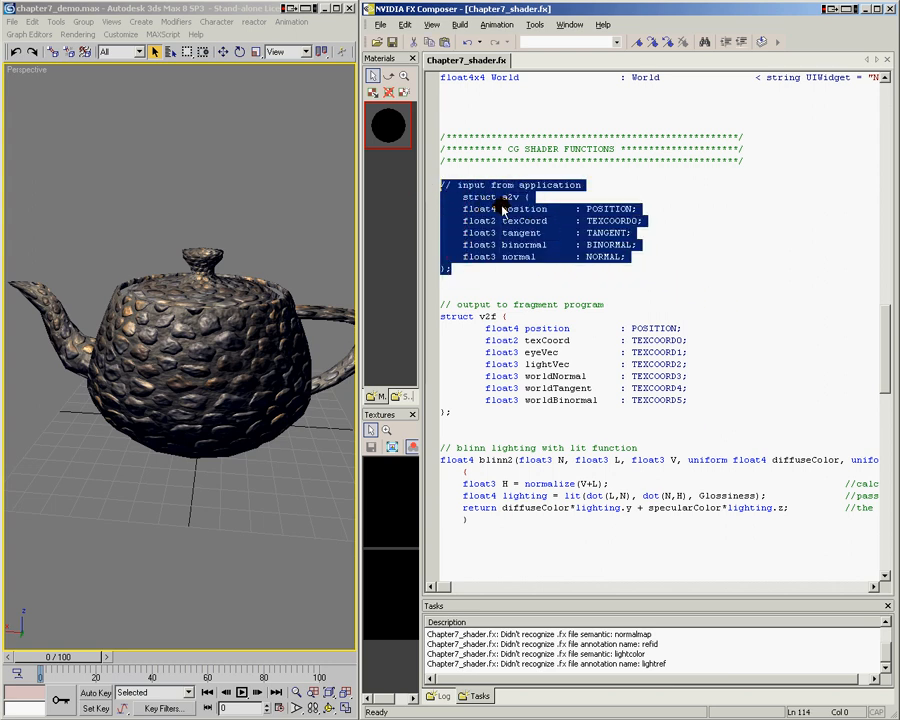
click(548, 215)
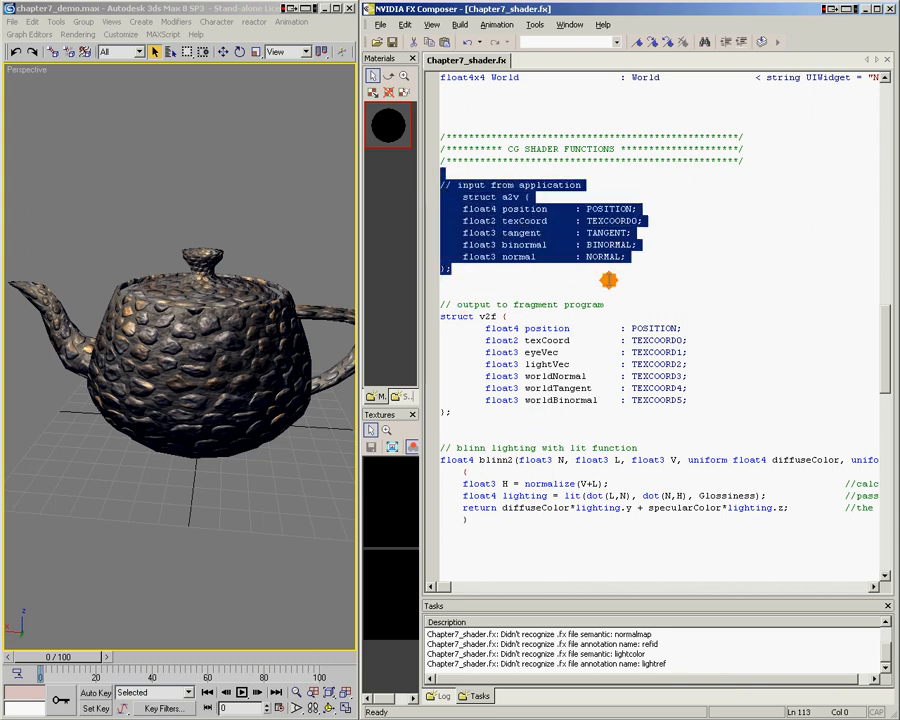
click(625, 244)
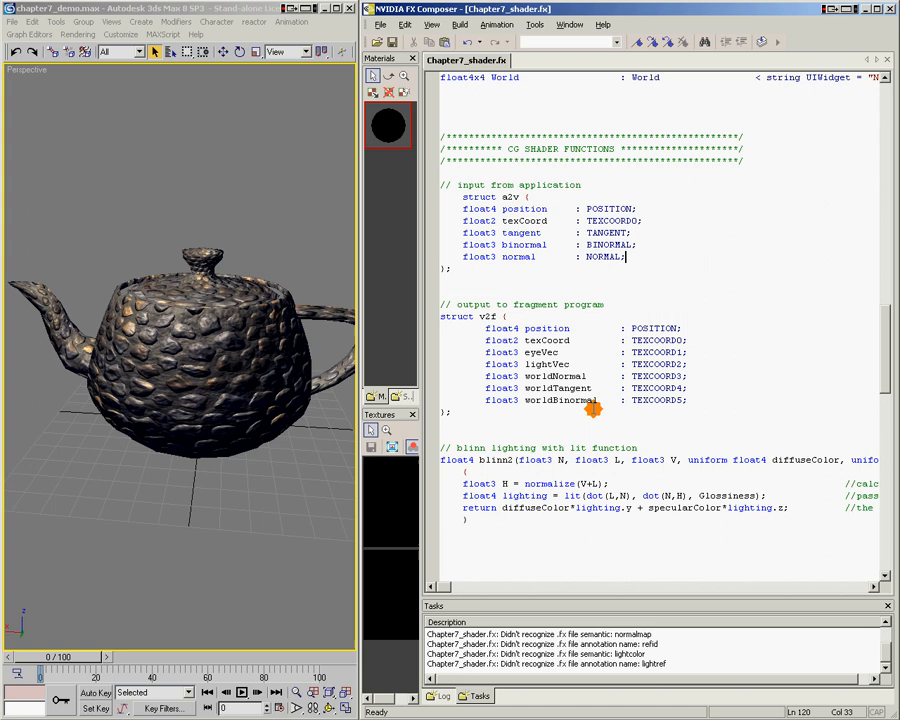
mouse_move(467, 353)
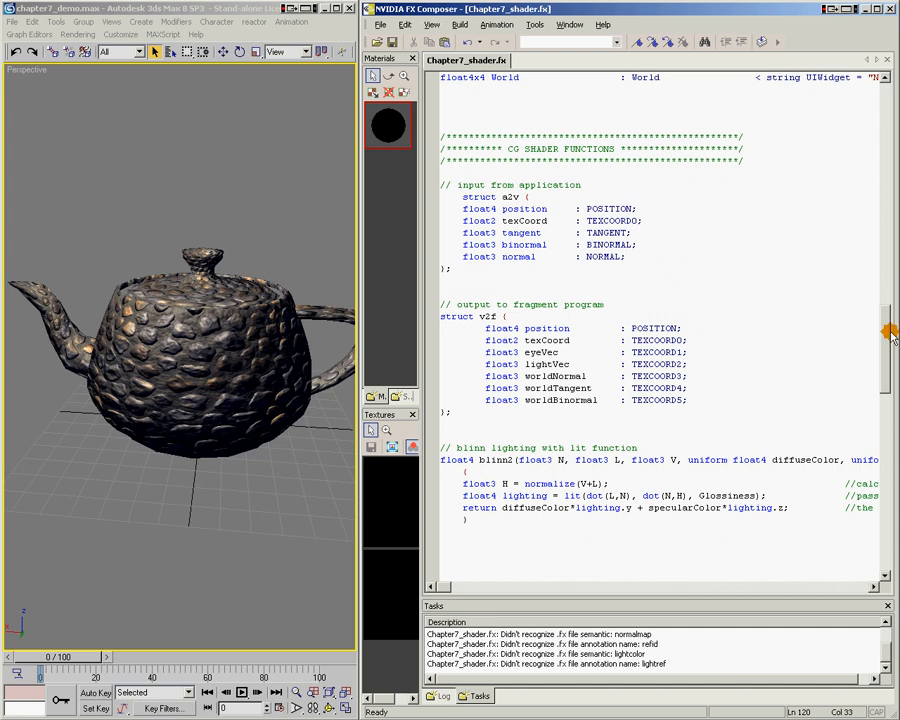
Review the fragment program code and its FRAGMENT PROGRAM heading.
scroll(down, 3)
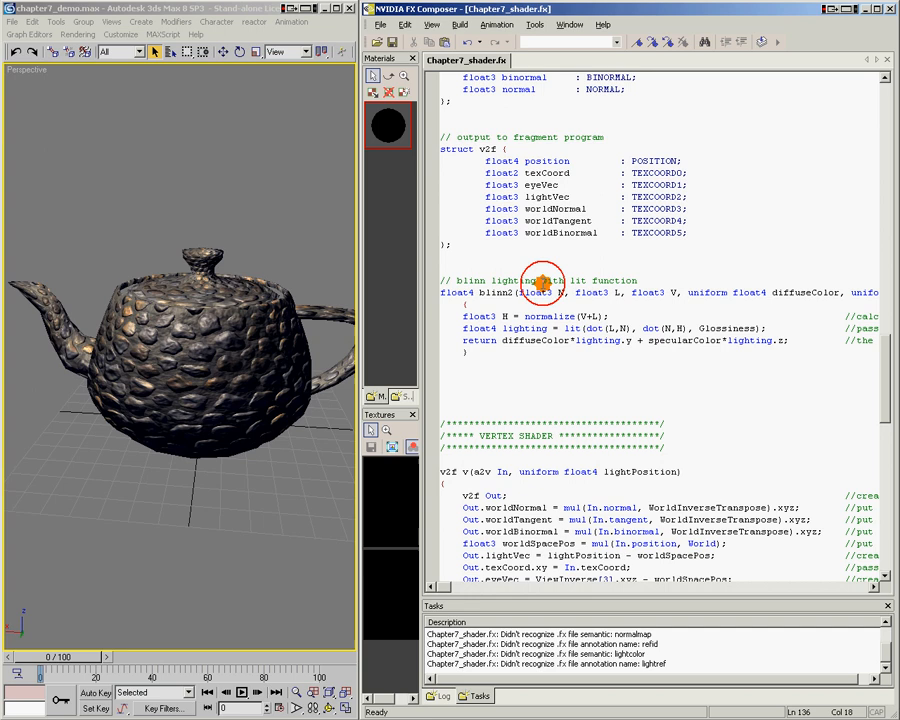
mouse_move(510, 358)
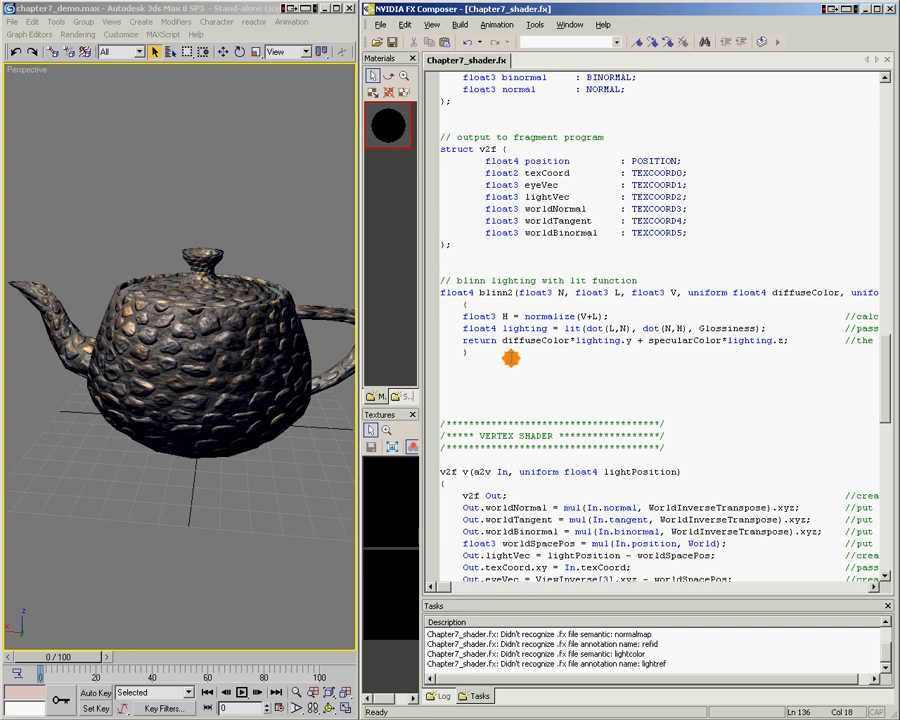
mouse_move(878, 358)
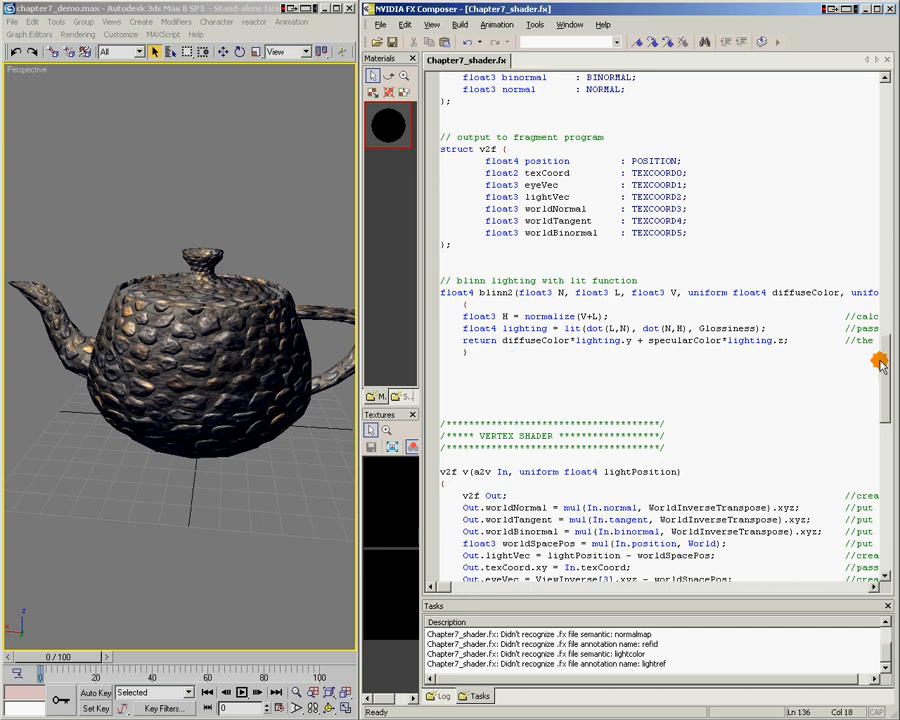
scroll(down, 3)
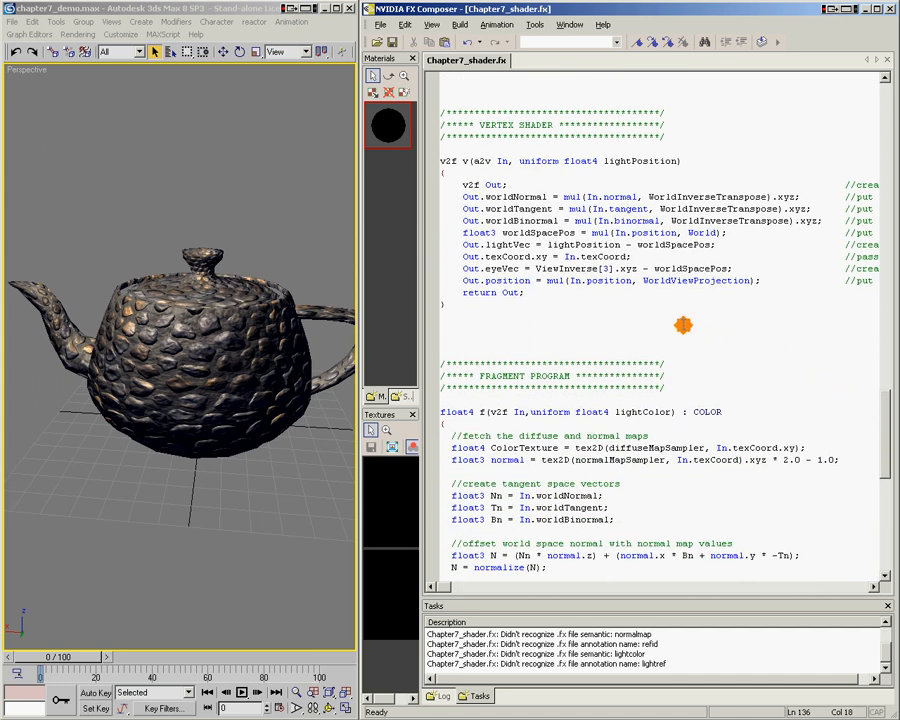
click(440, 161)
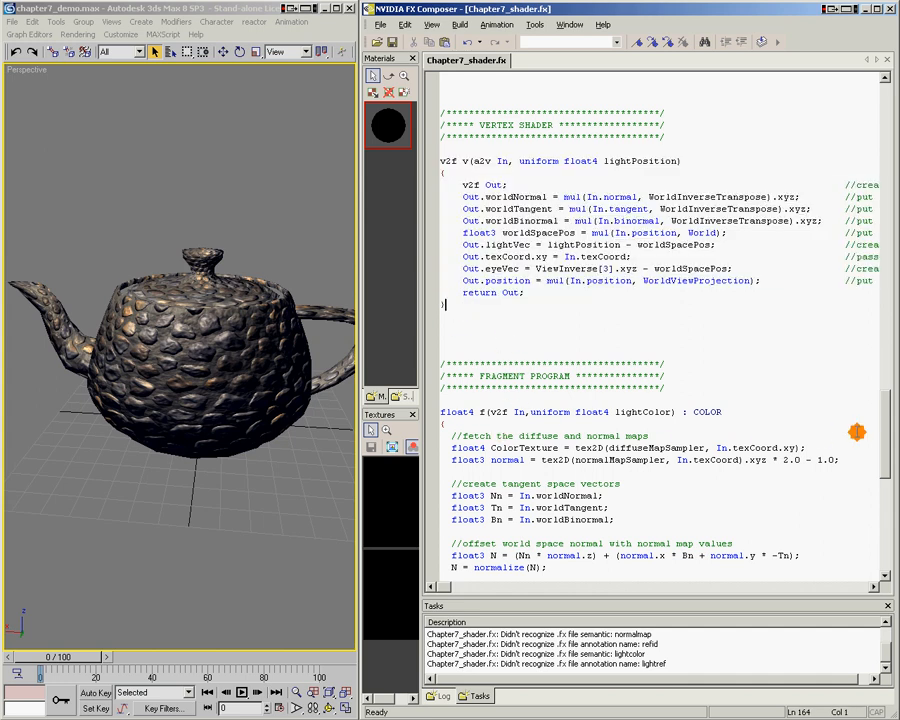
scroll(down, 3)
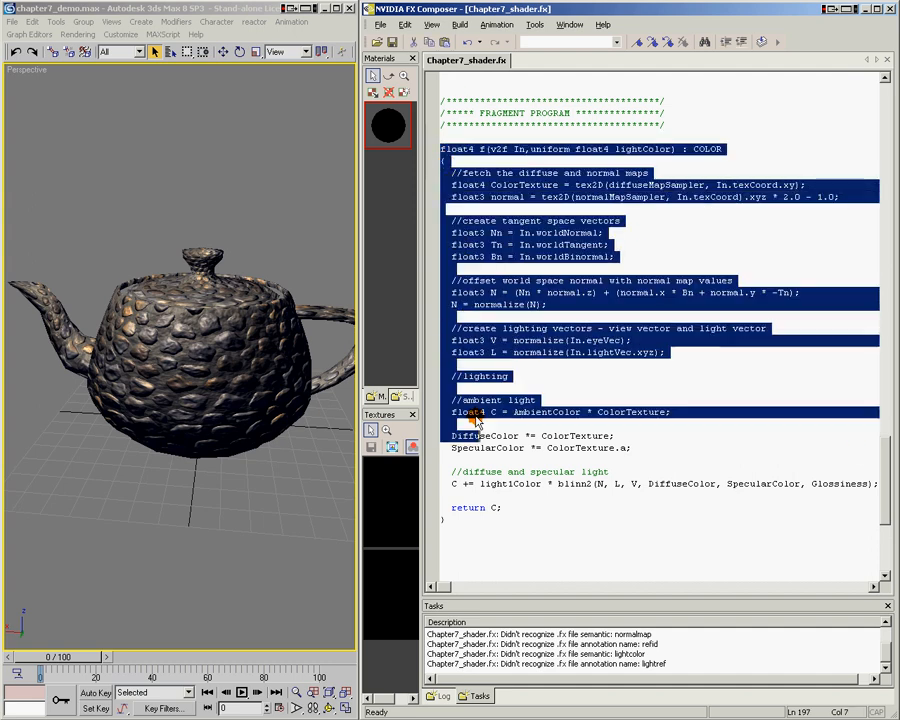
click(505, 135)
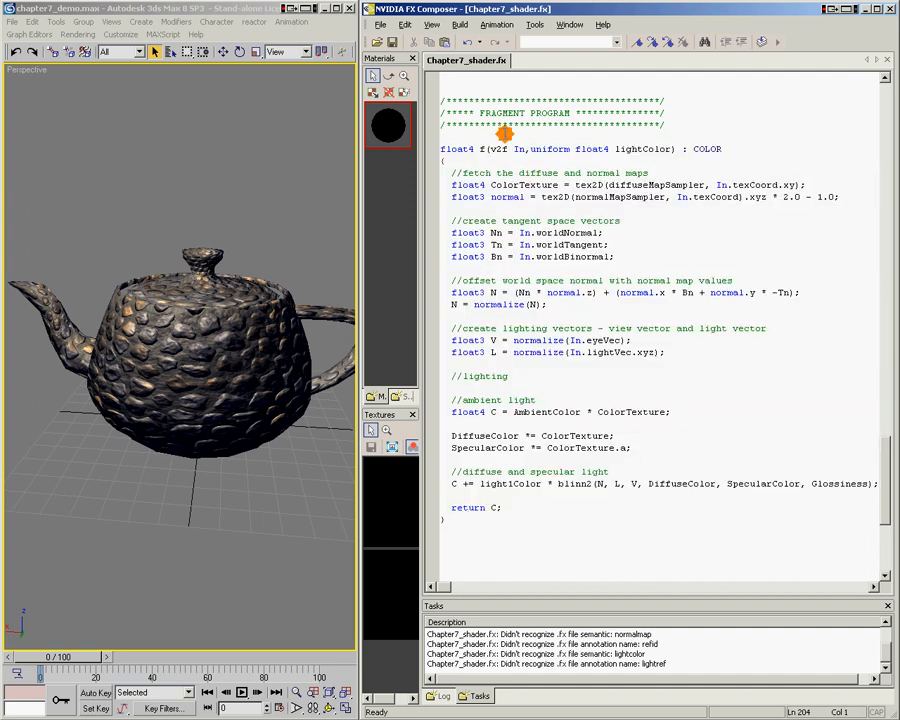
double_click(524, 112)
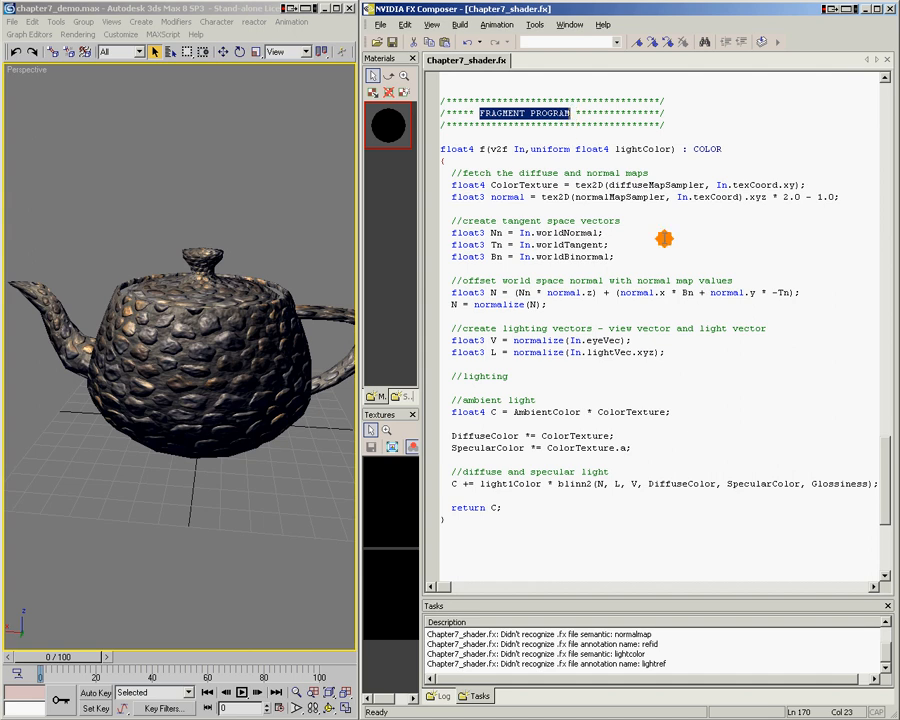
Review the vertex shader's input parameters and the code that follows.
scroll(up, 3)
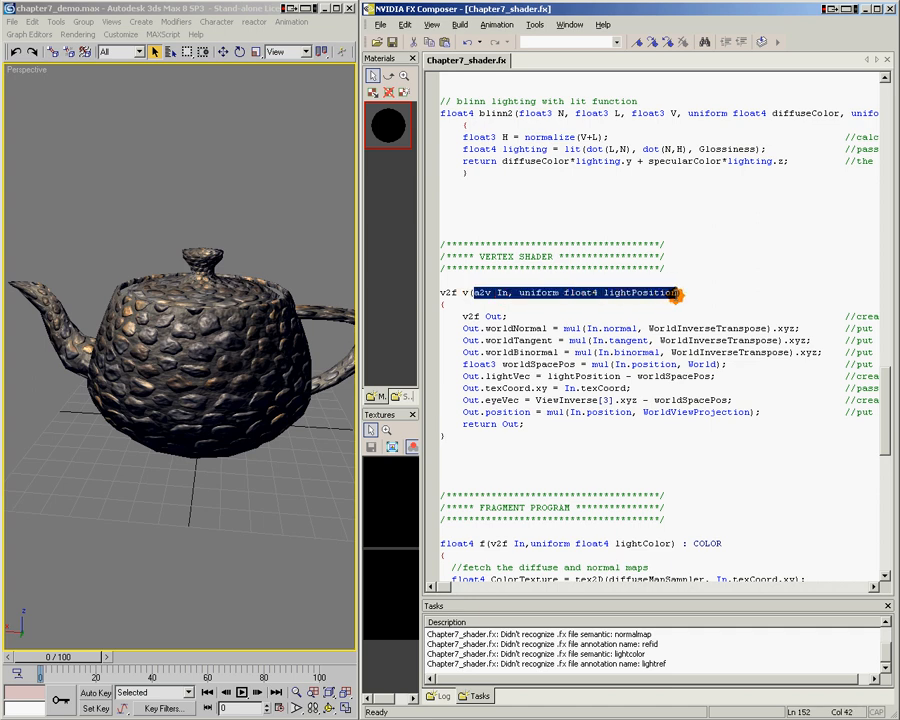
click(678, 292)
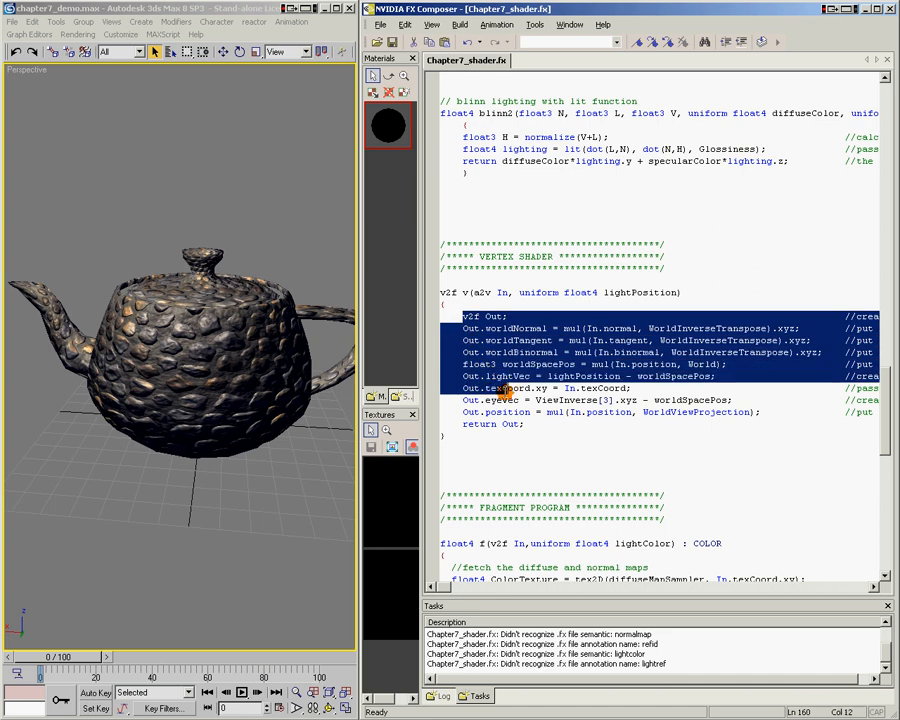
click(504, 423)
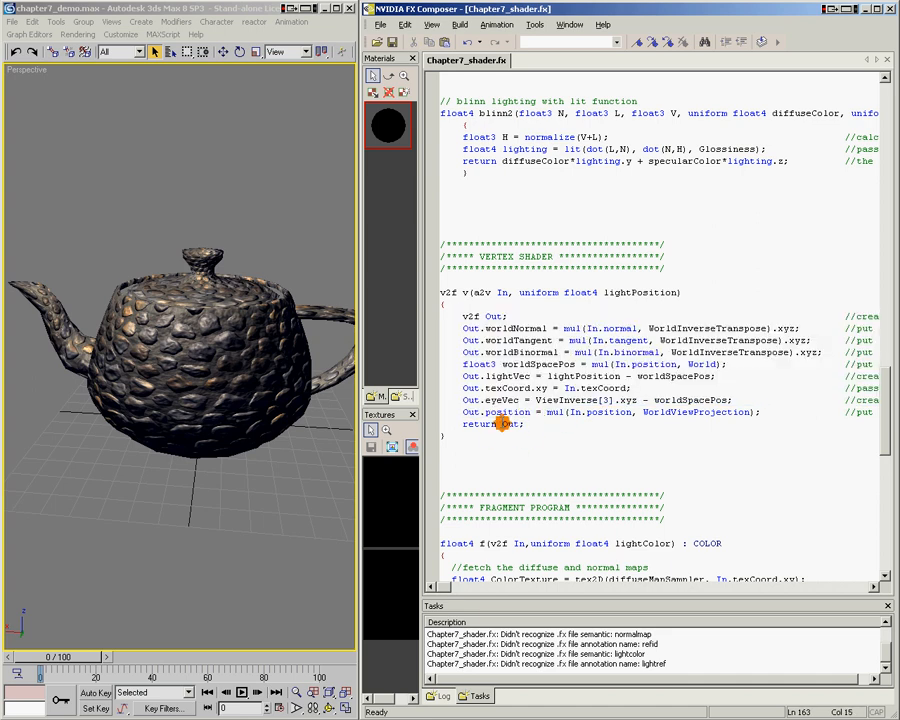
mouse_move(576, 425)
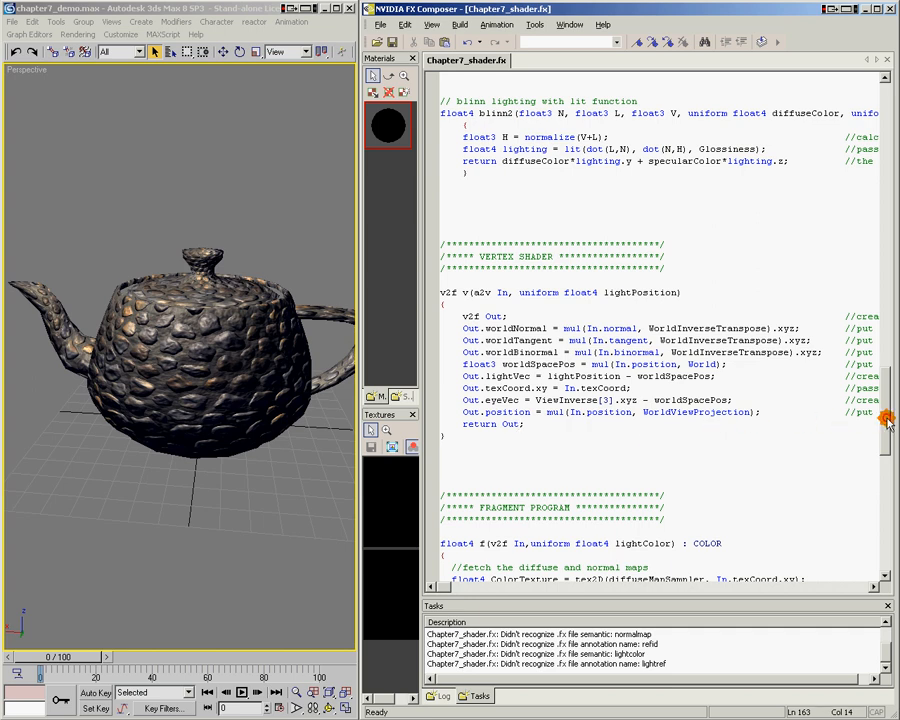
scroll(down, 3)
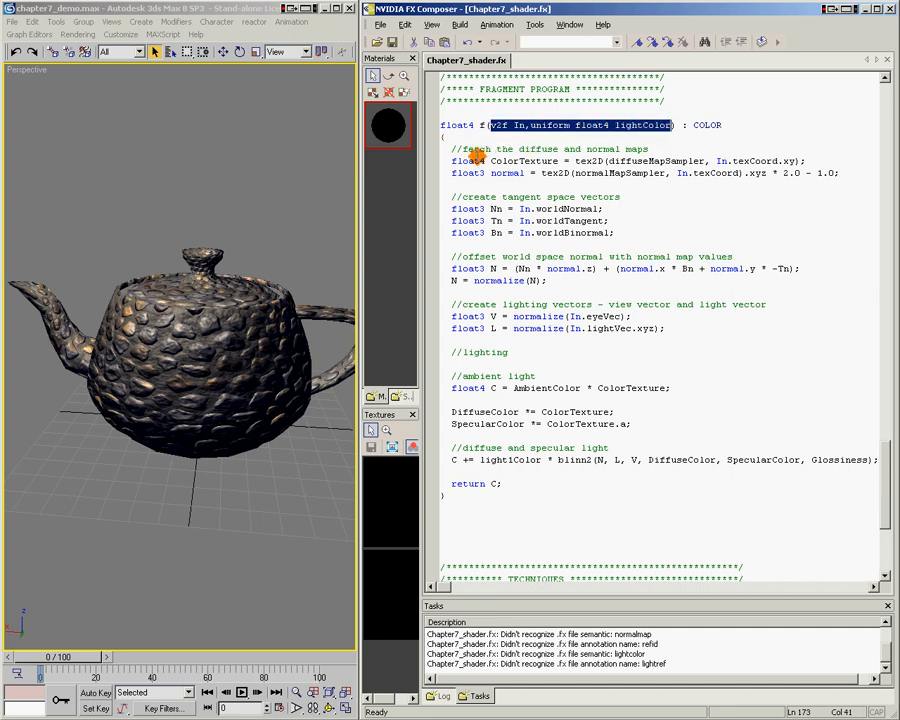
mouse_move(452, 483)
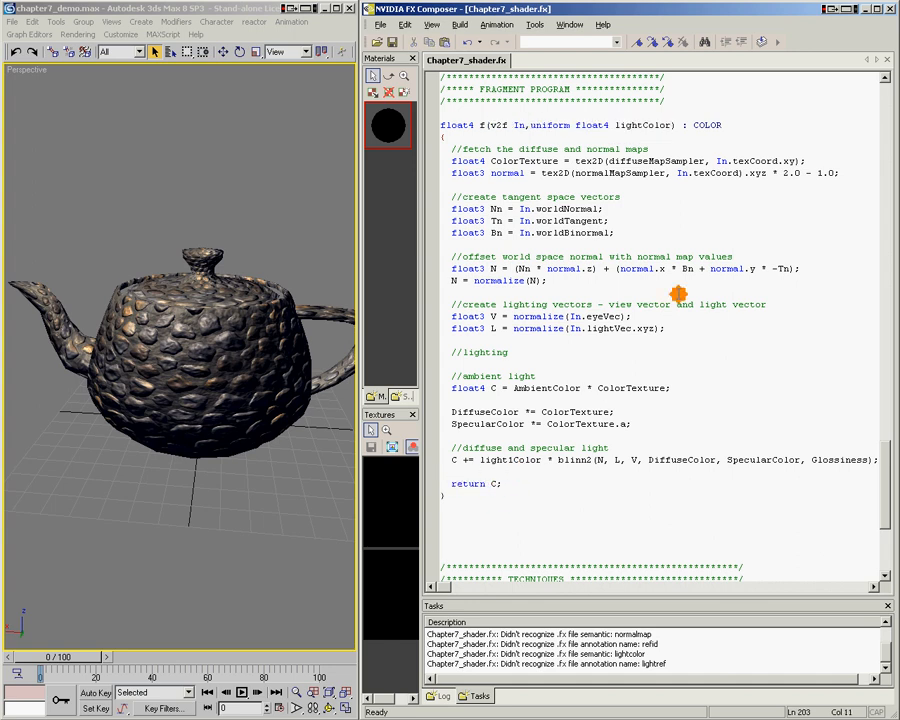
mouse_move(500, 482)
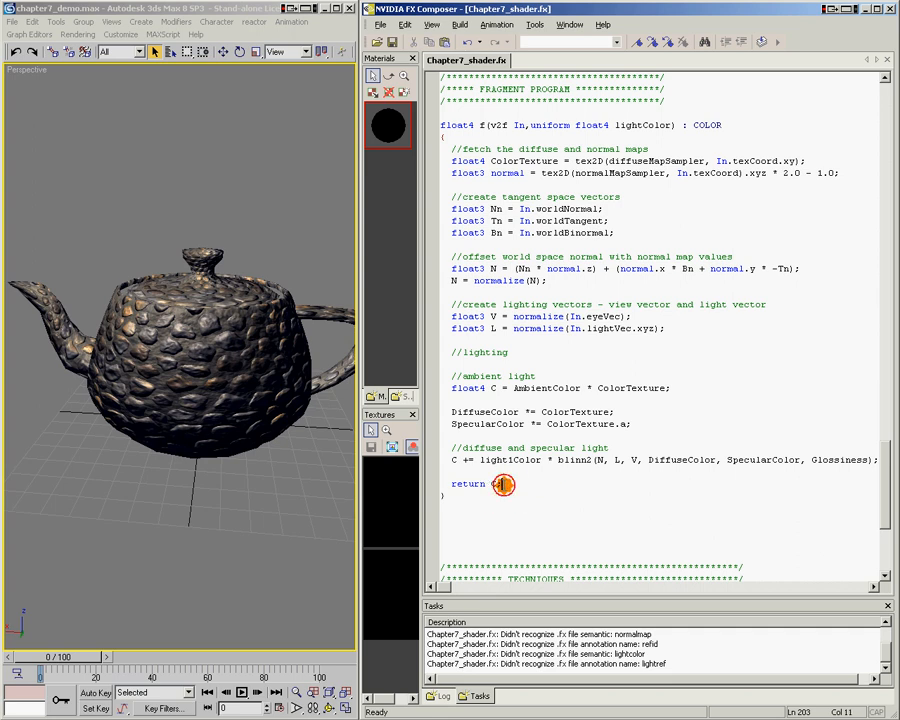
text(C;)
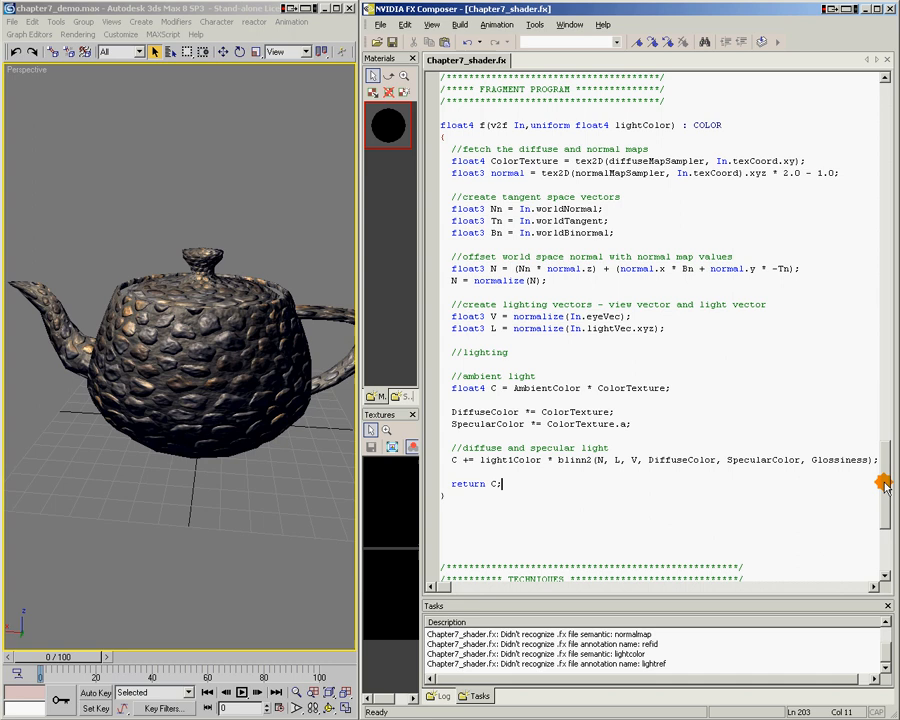
scroll(down, 3)
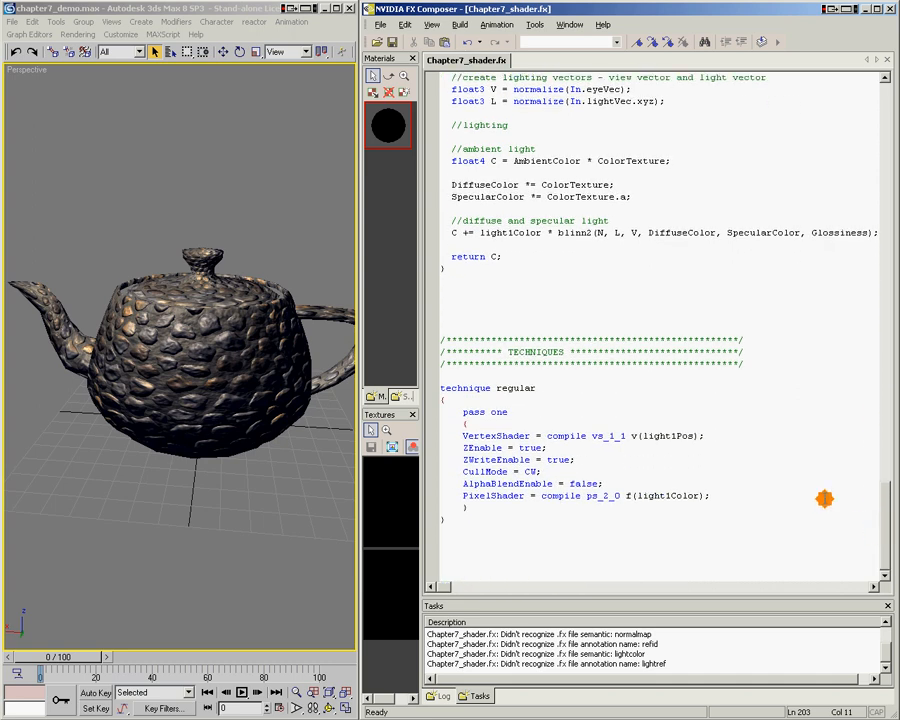
mouse_move(438, 392)
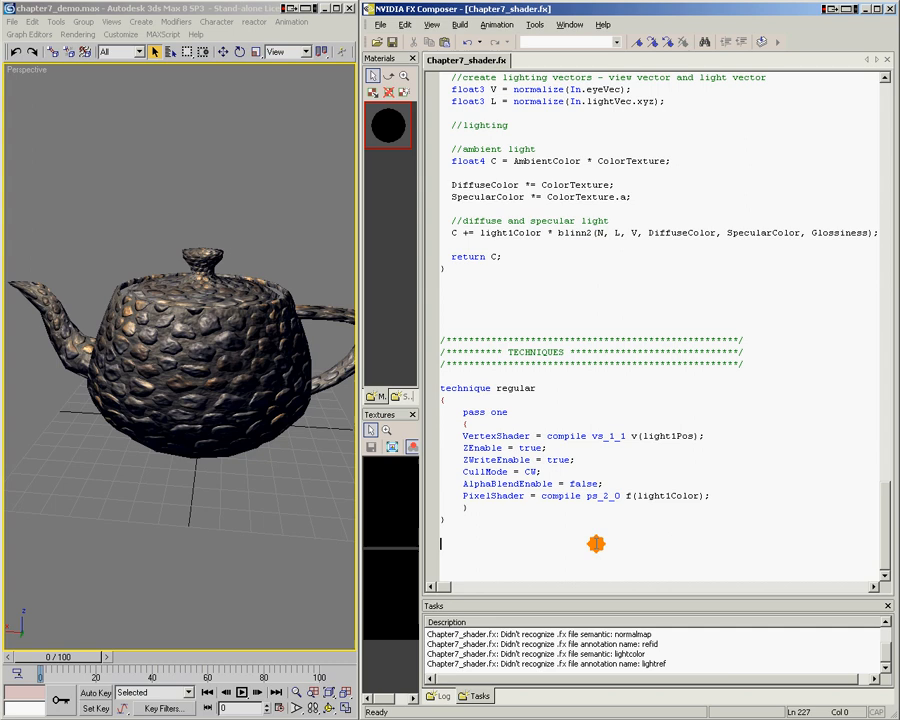
mouse_move(874, 504)
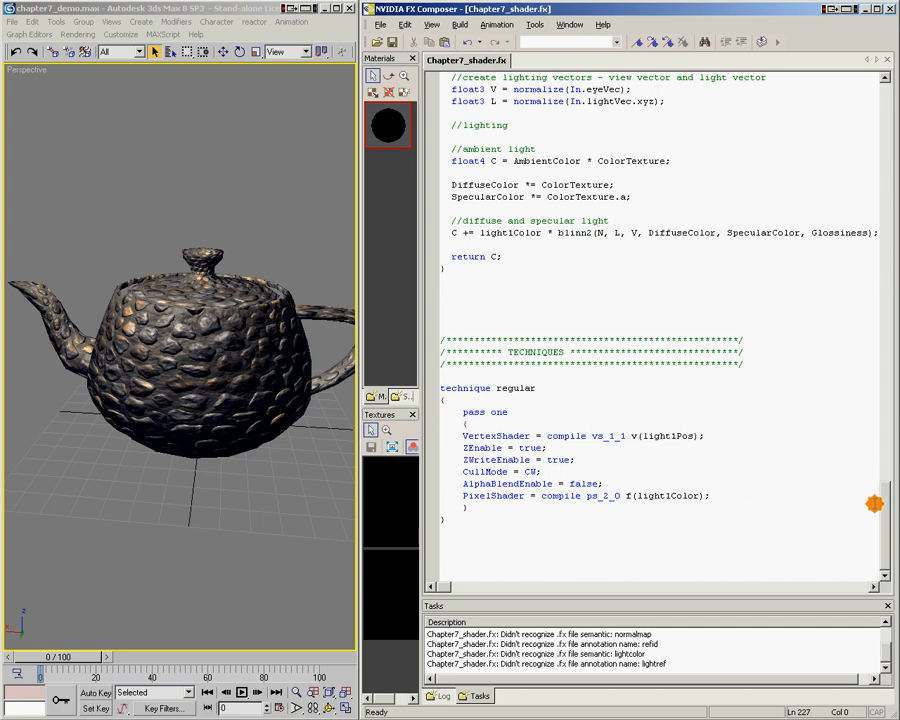
Scroll through the technique block and bring up the Chapter7_shader.fx Parameters rollout.
scroll(up, 3)
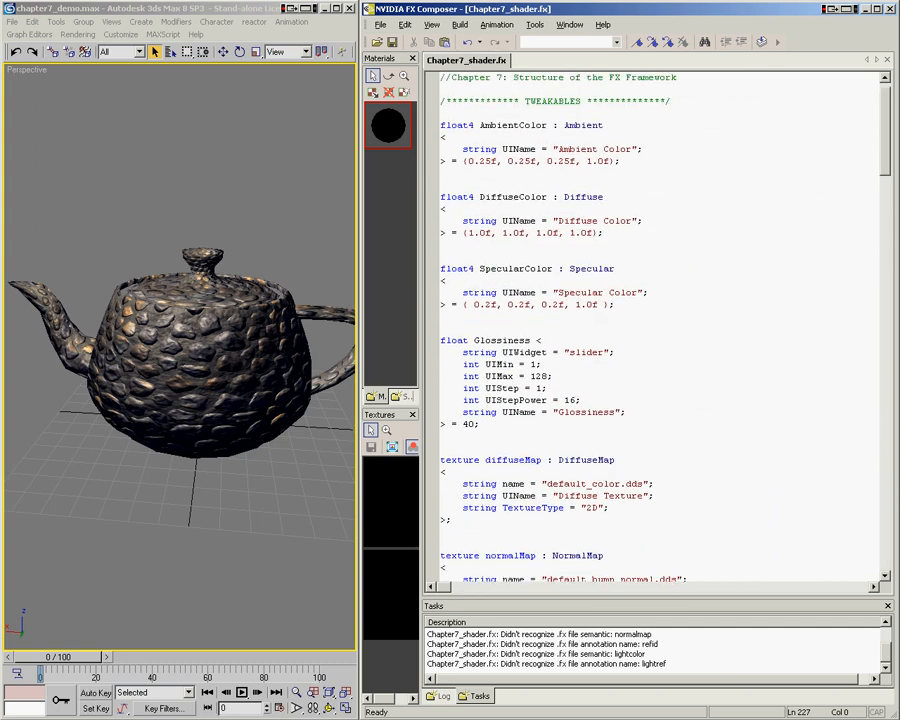
scroll(down, 3)
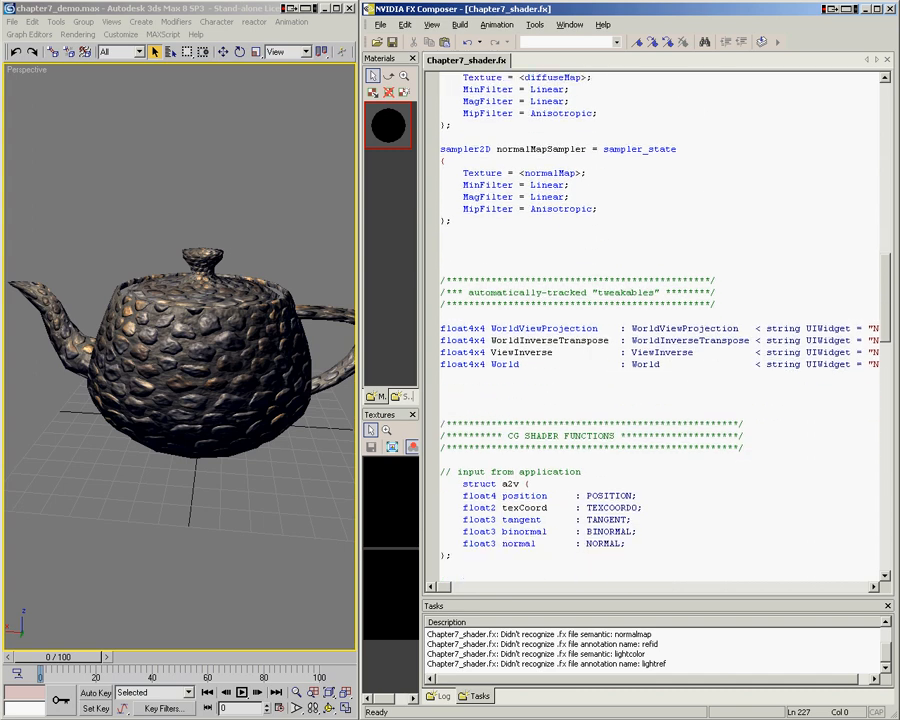
scroll(down, 3)
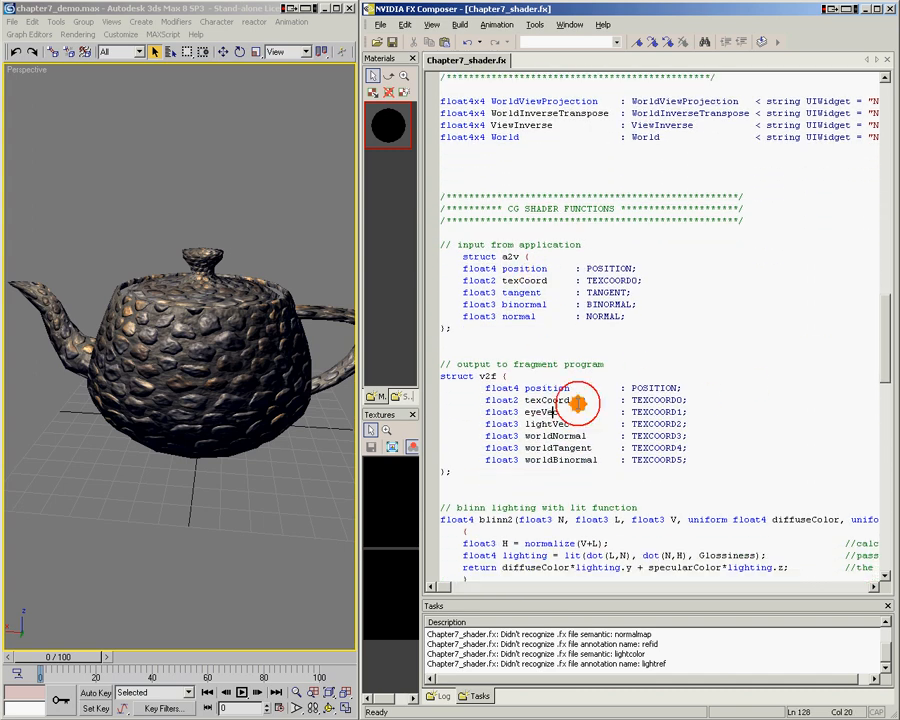
scroll(down, 3)
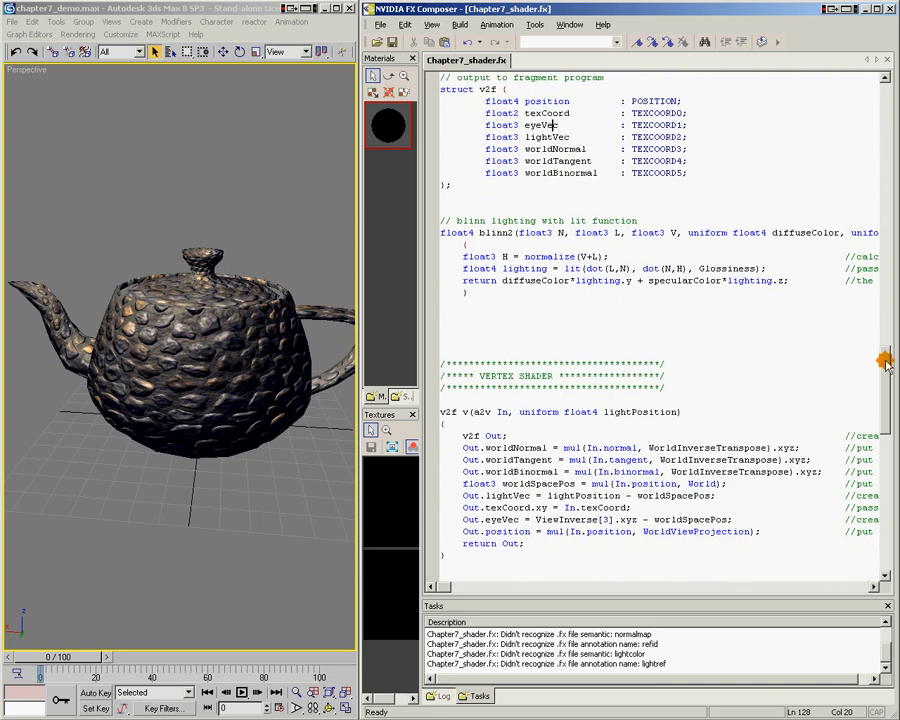
scroll(down, 3)
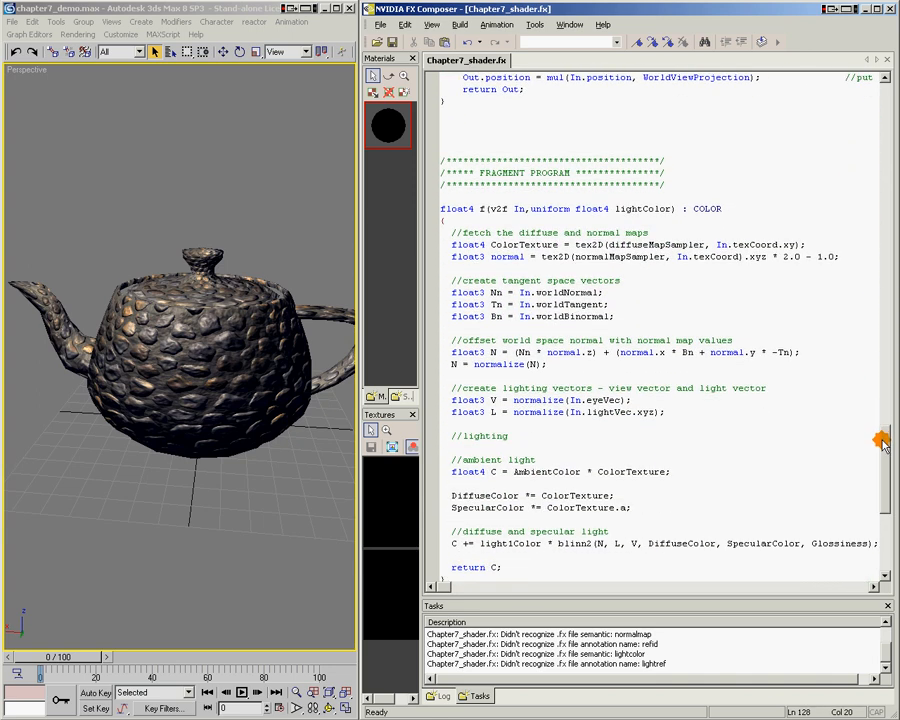
scroll(down, 3)
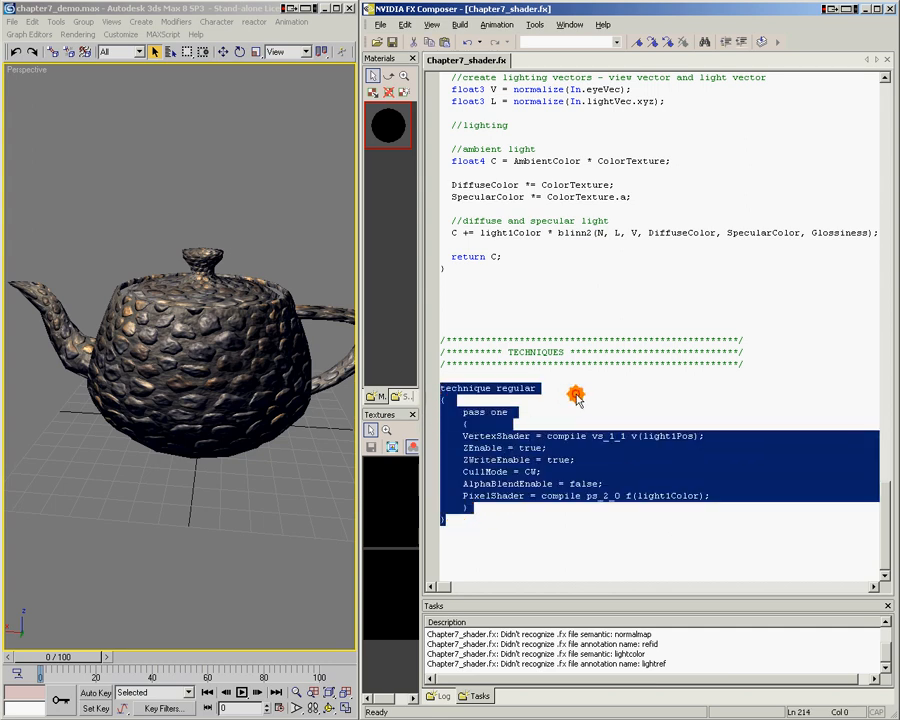
click(615, 483)
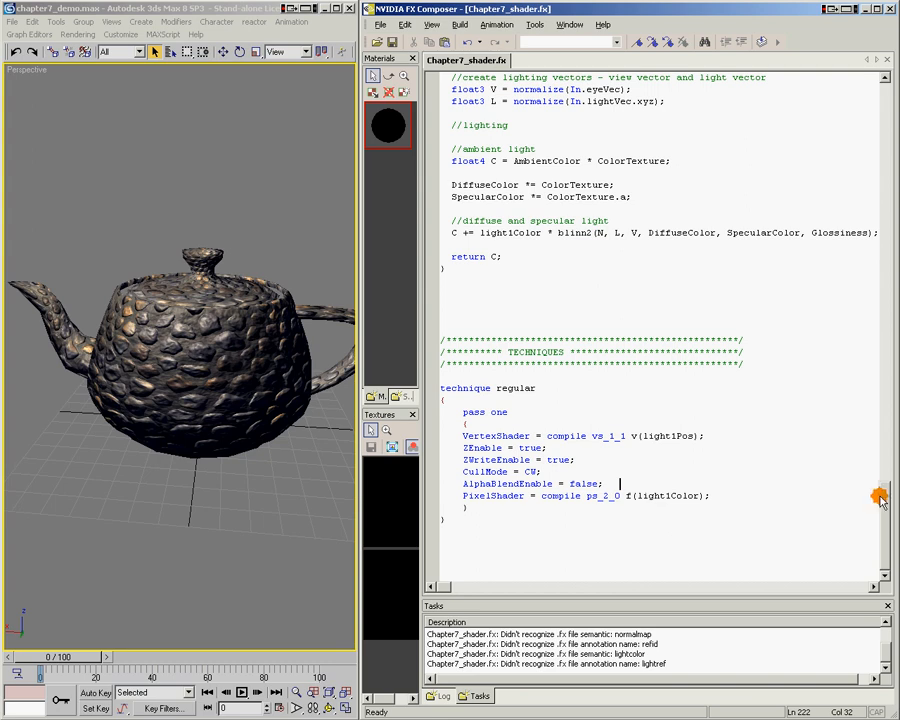
scroll(up, 3)
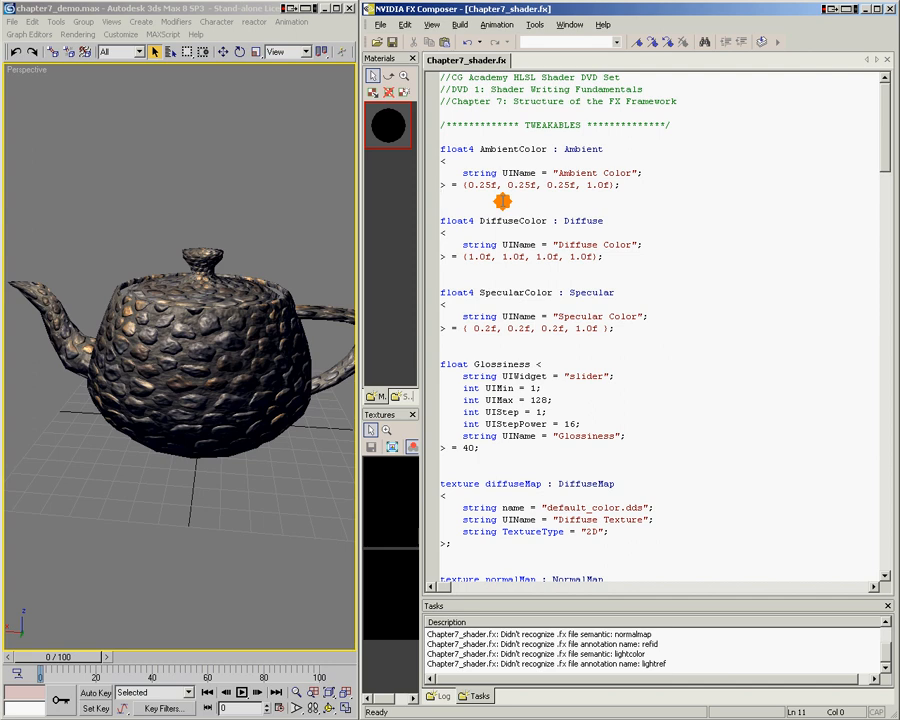
click(442, 196)
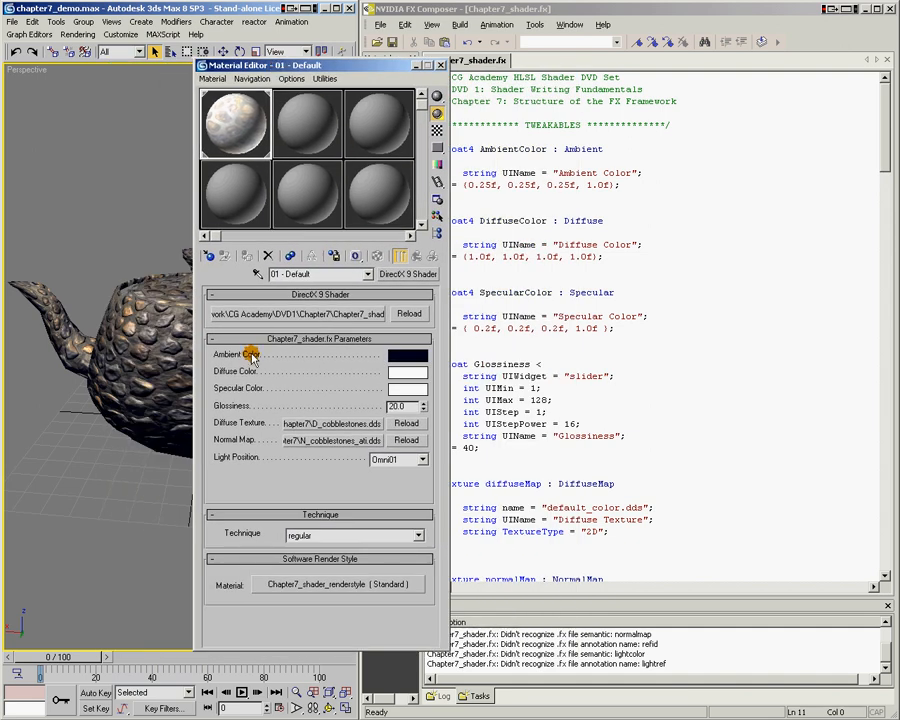
mouse_move(250, 388)
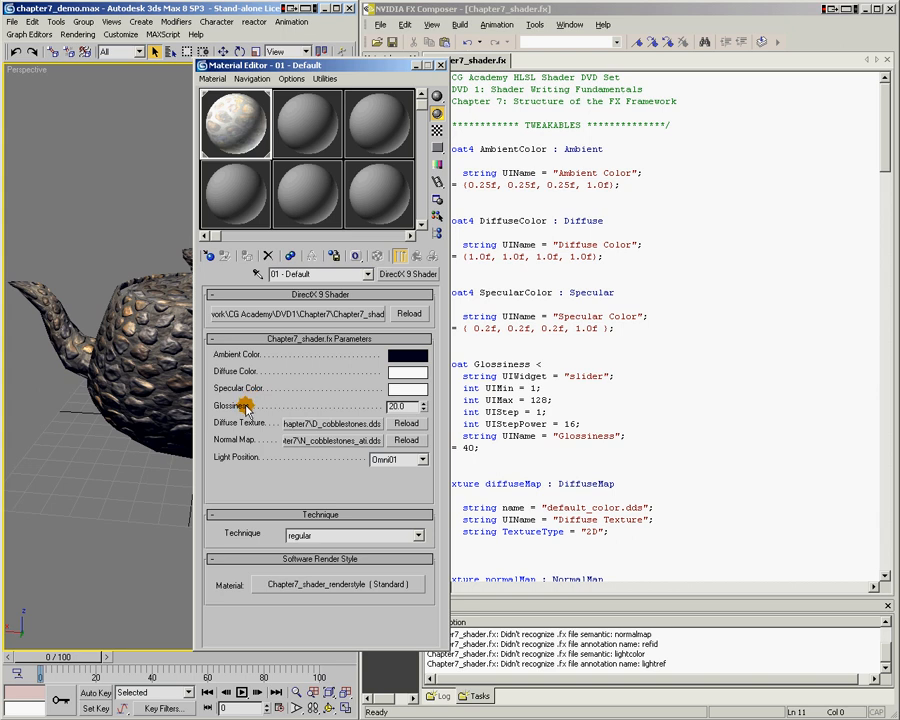
mouse_move(240, 440)
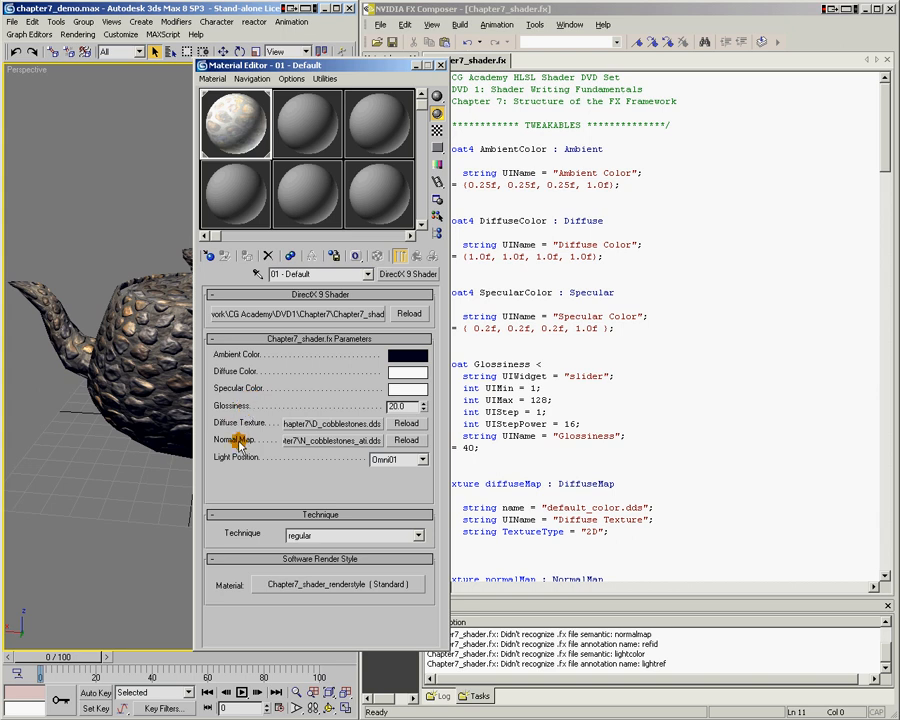
mouse_move(253, 462)
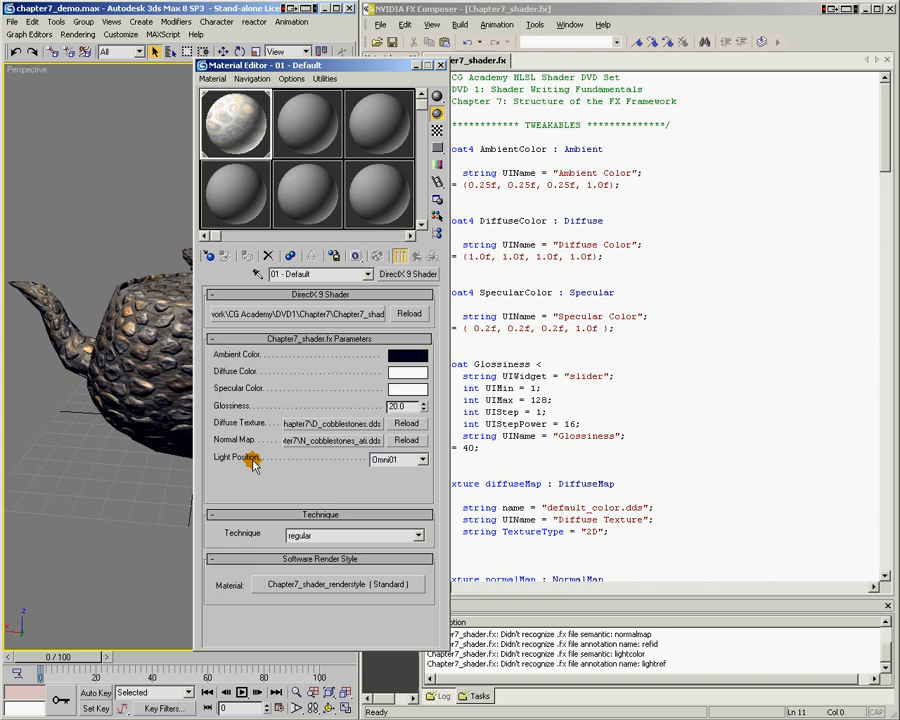
mouse_move(700, 180)
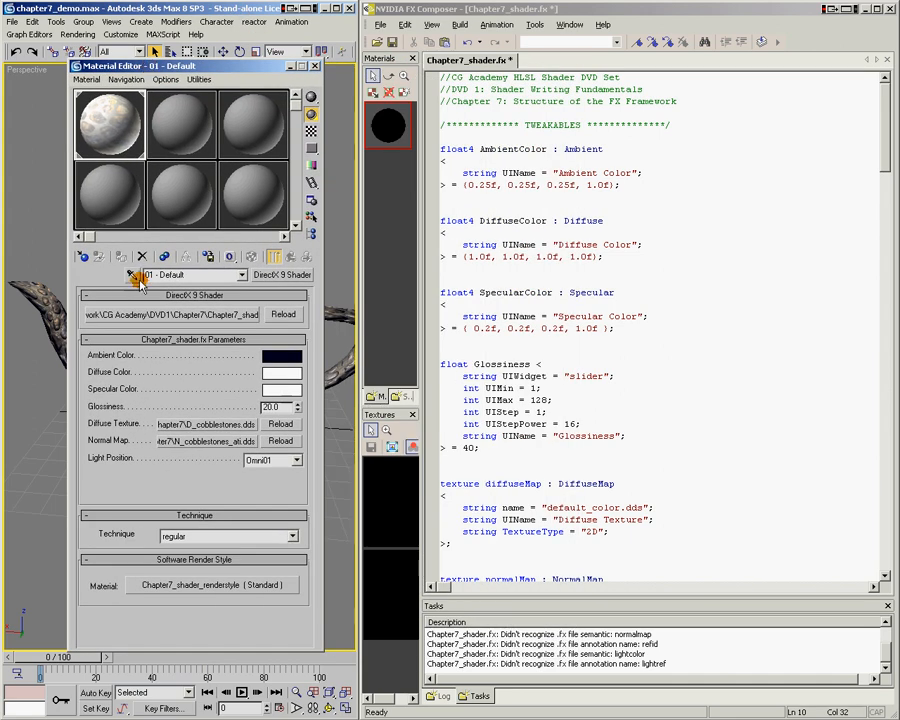
mouse_move(407, 270)
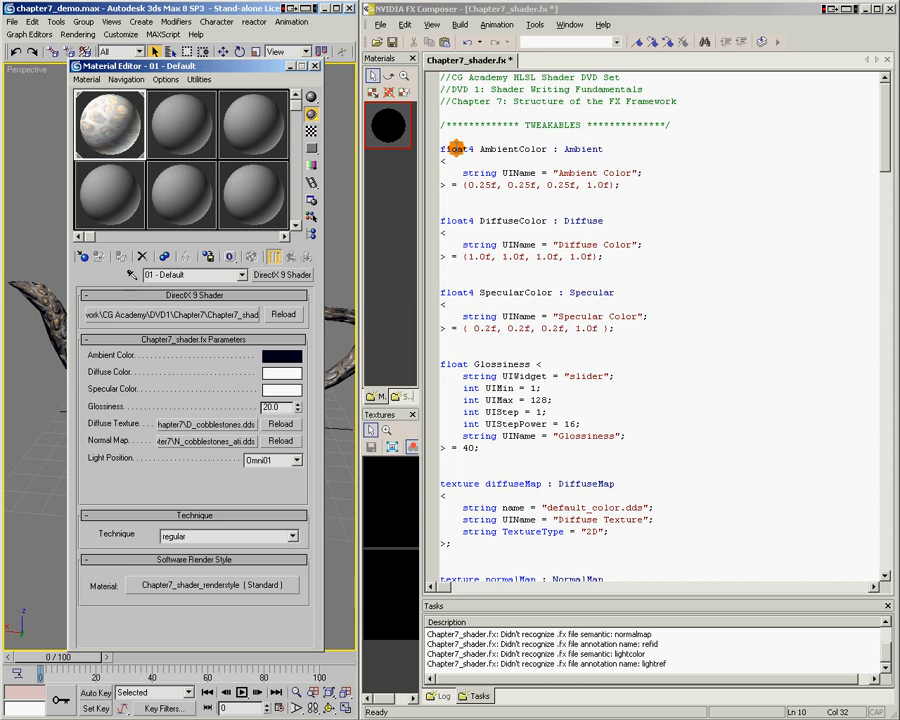
double_click(455, 148)
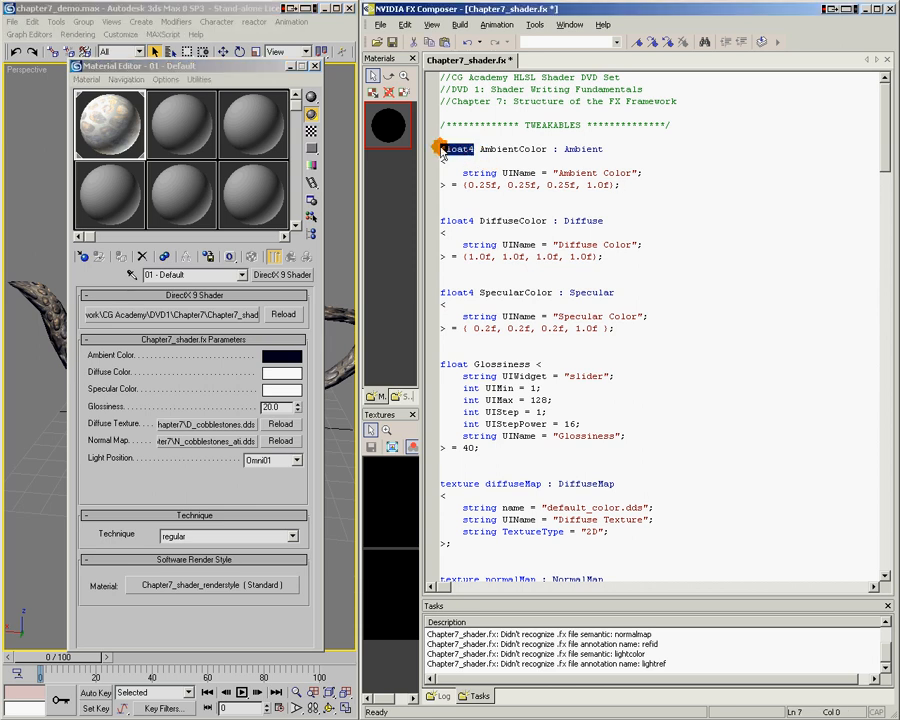
double_click(503, 148)
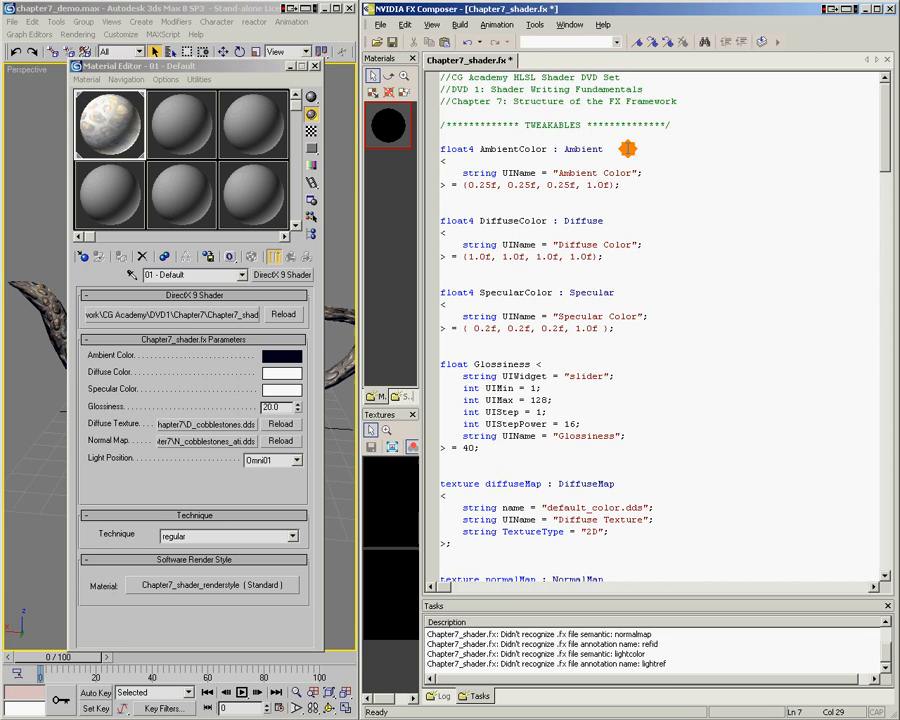
double_click(582, 149)
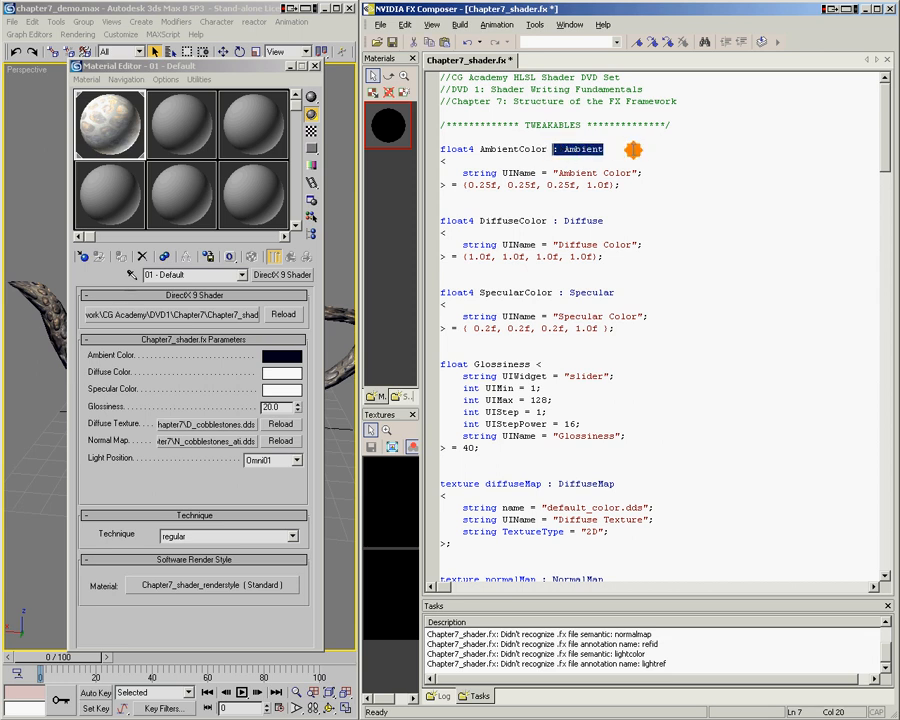
click(603, 149)
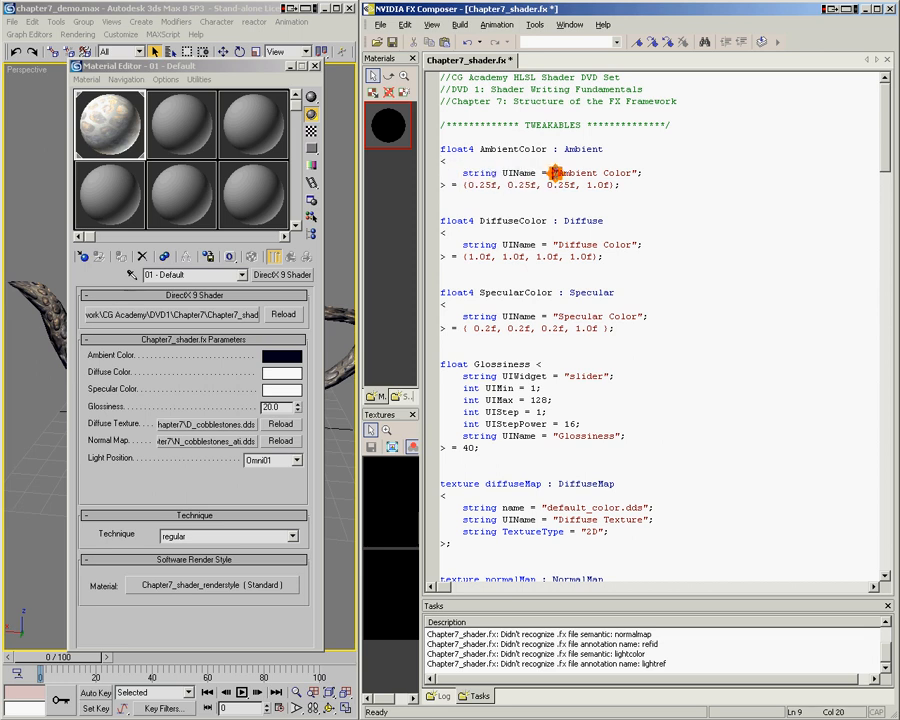
double_click(592, 173)
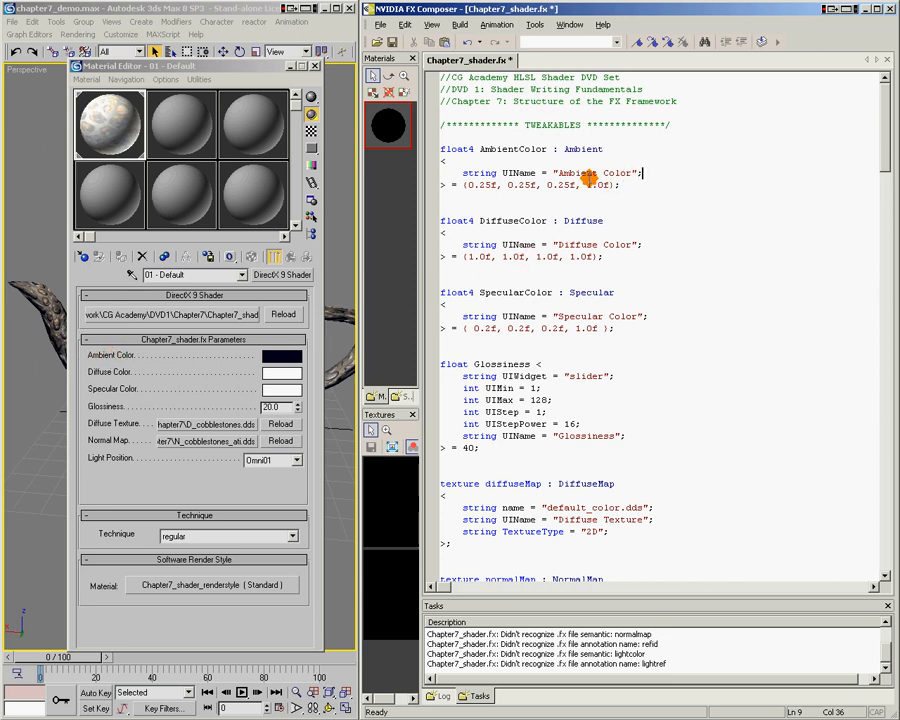
double_click(577, 172)
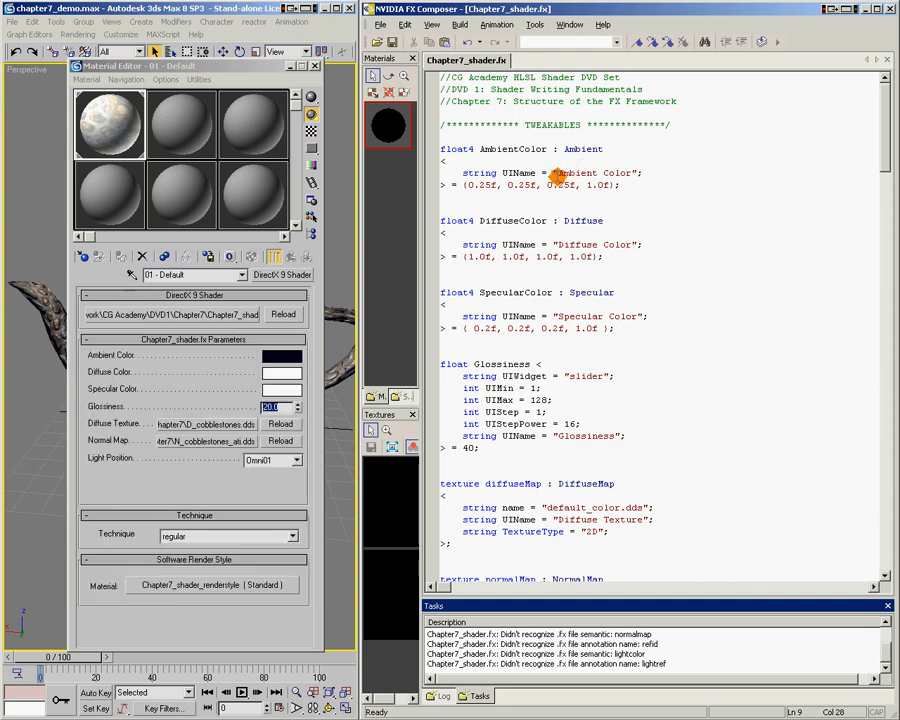
mouse_move(515, 185)
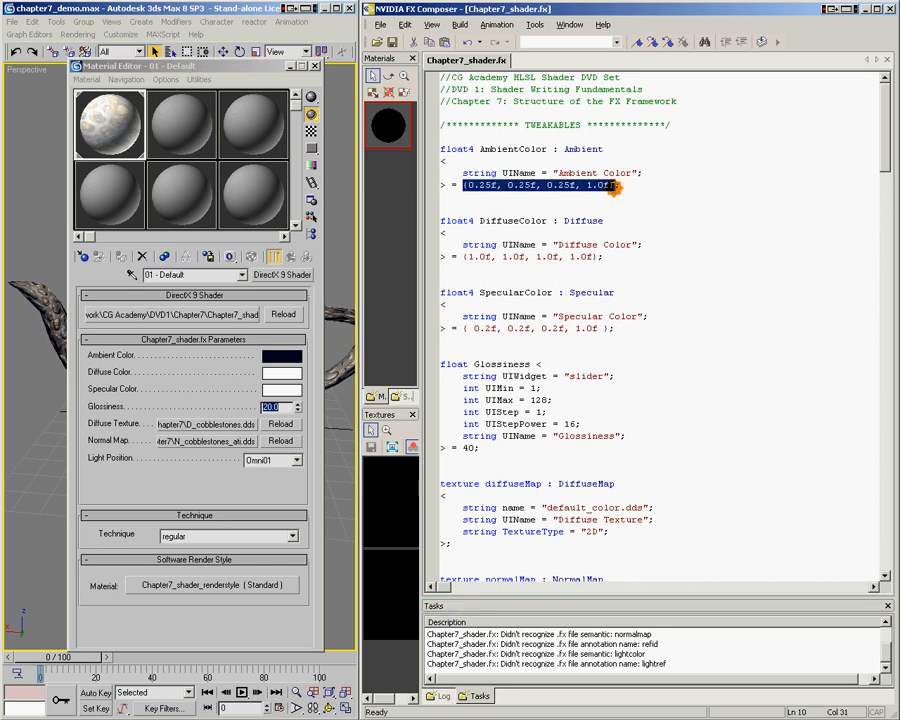
click(620, 185)
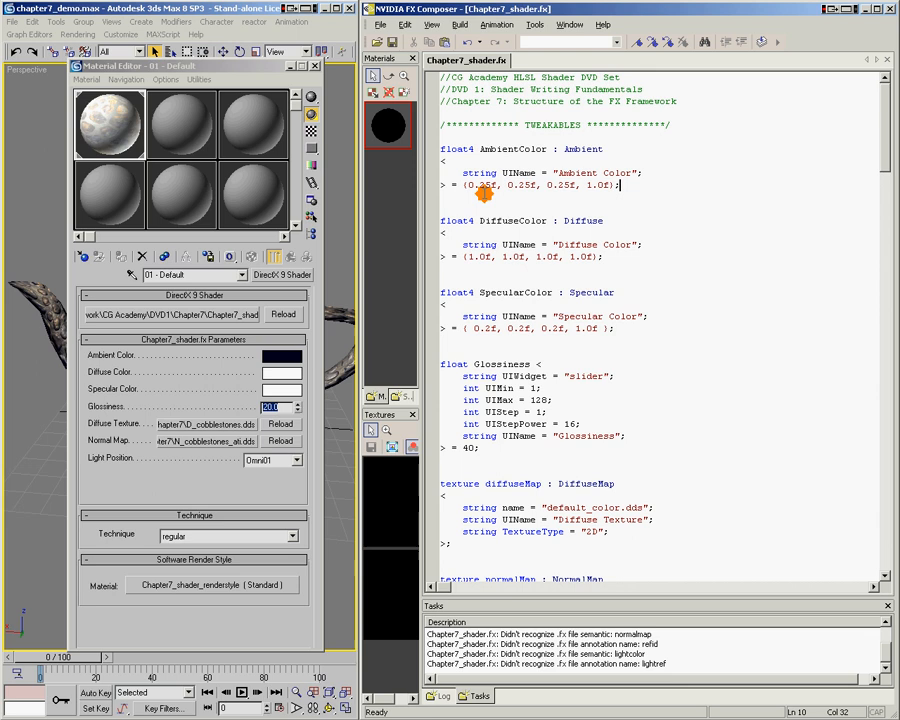
mouse_move(556, 195)
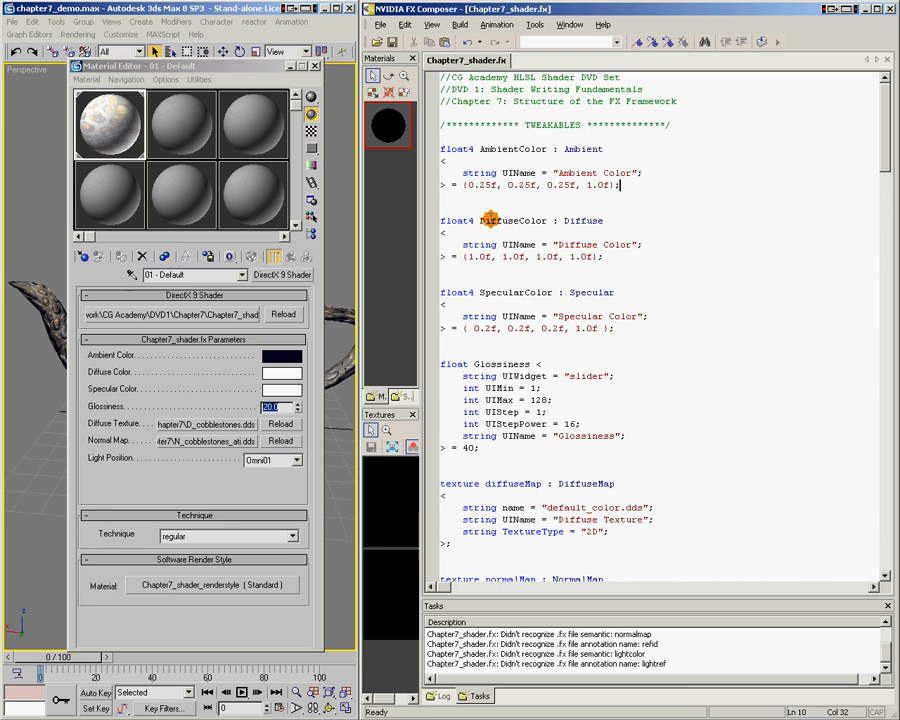
mouse_move(500, 220)
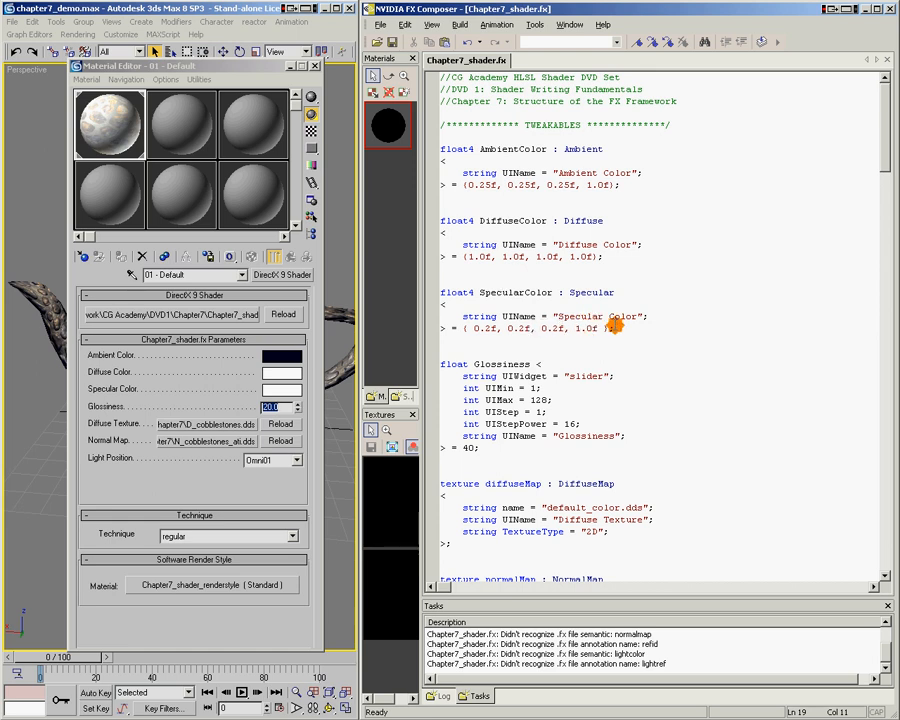
Duplicate the SpecularColor declaration, selecting the copy's name and Specular semantic for editing.
drag(440, 292, 615, 328)
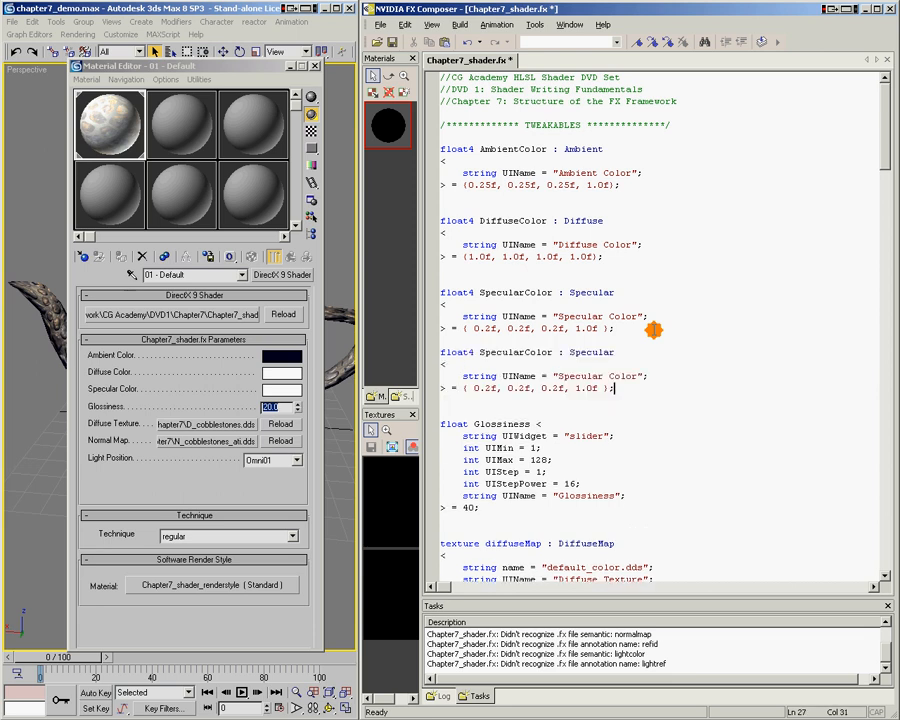
mouse_move(480, 352)
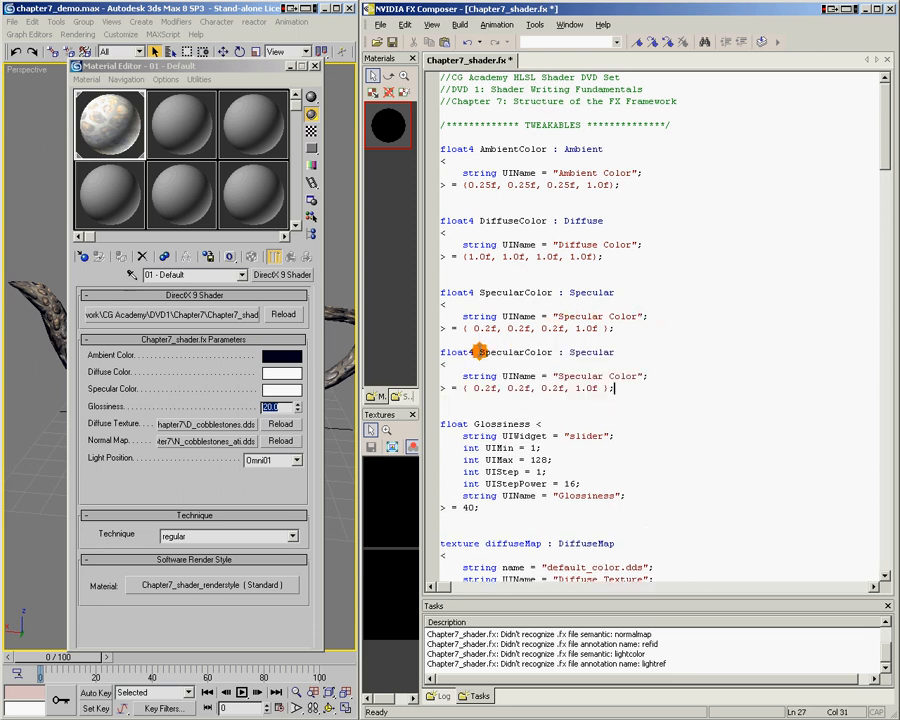
double_click(505, 352)
text(New)
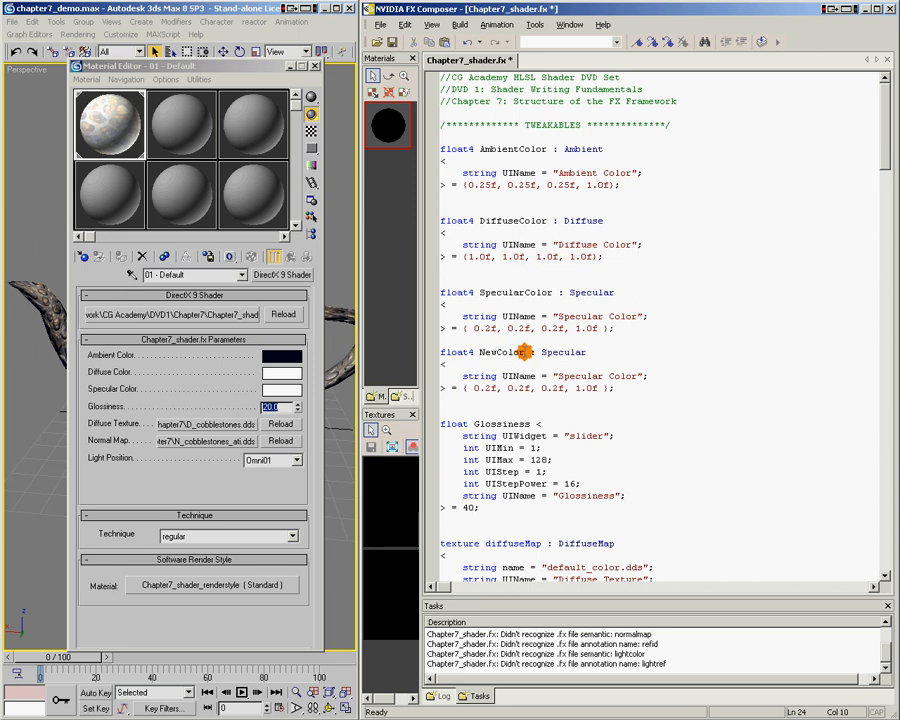
double_click(566, 352)
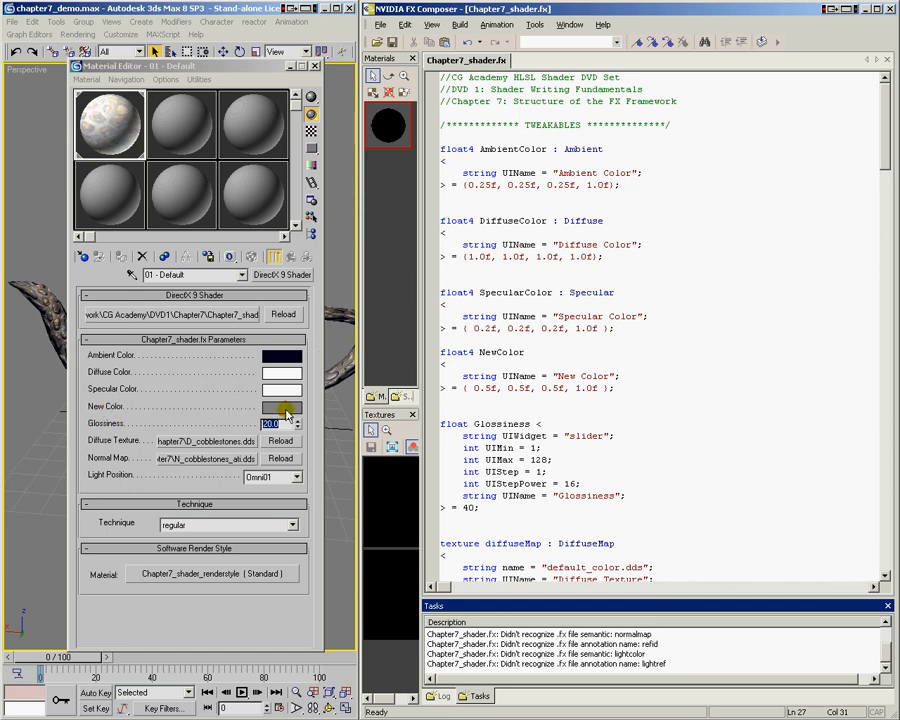
Pick a pale blue for New Color in the Color Selector.
click(282, 406)
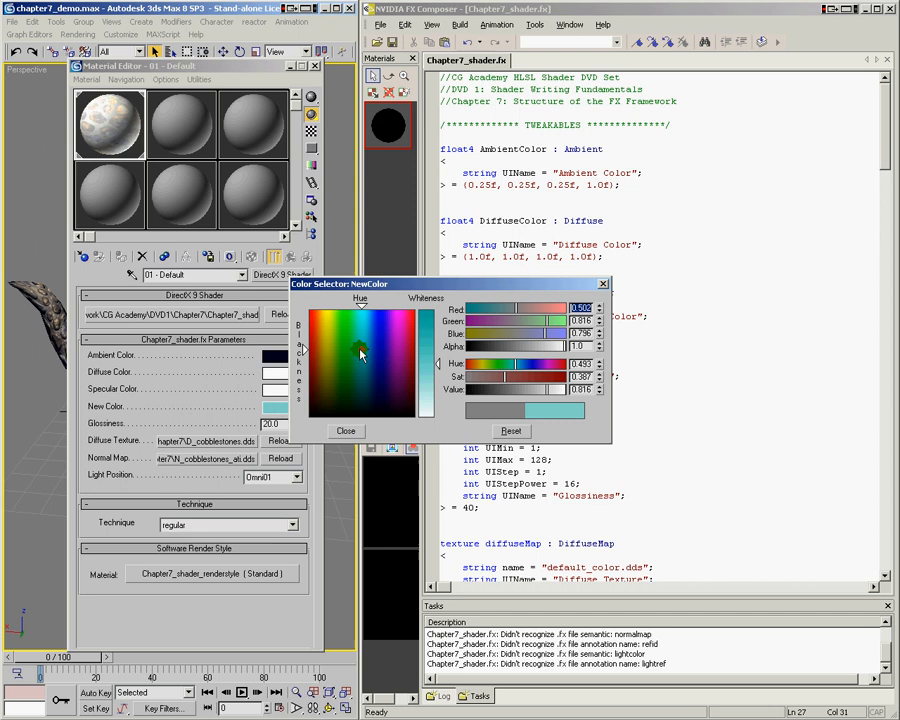
click(345, 430)
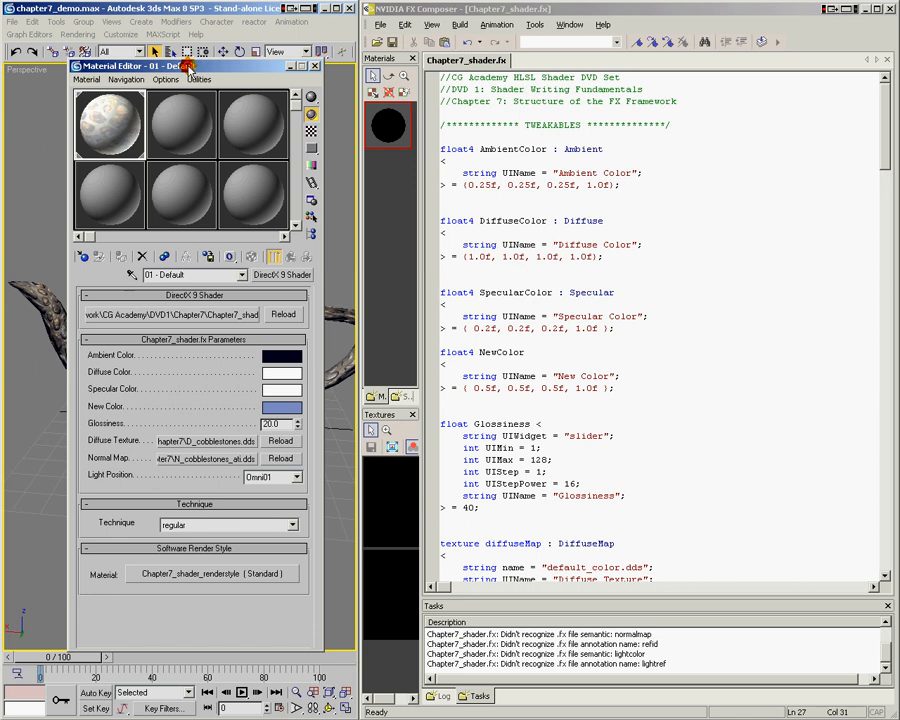
drag(195, 65, 475, 45)
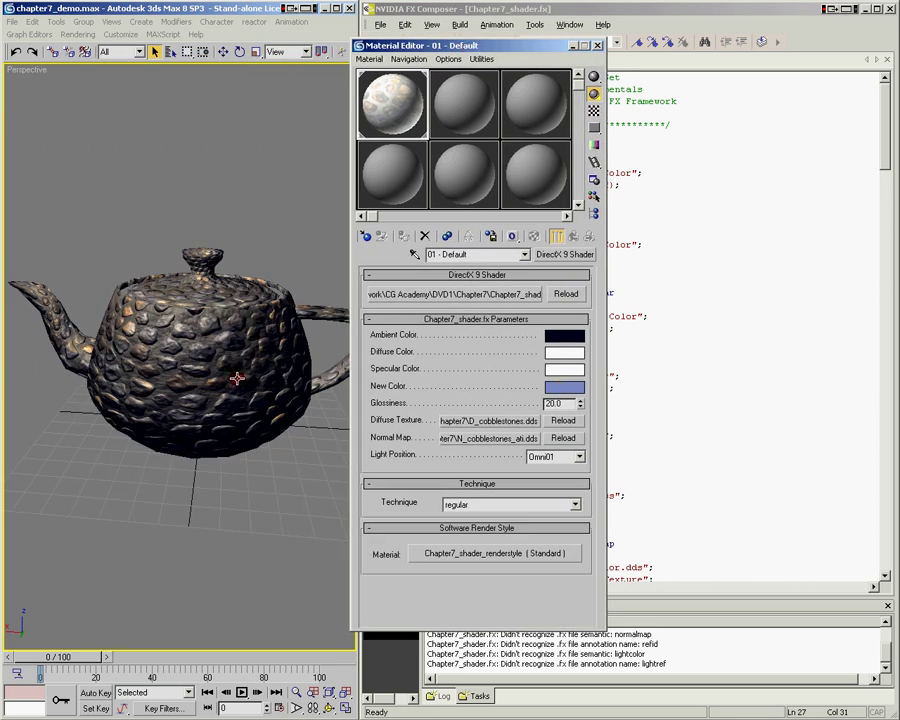
click(575, 387)
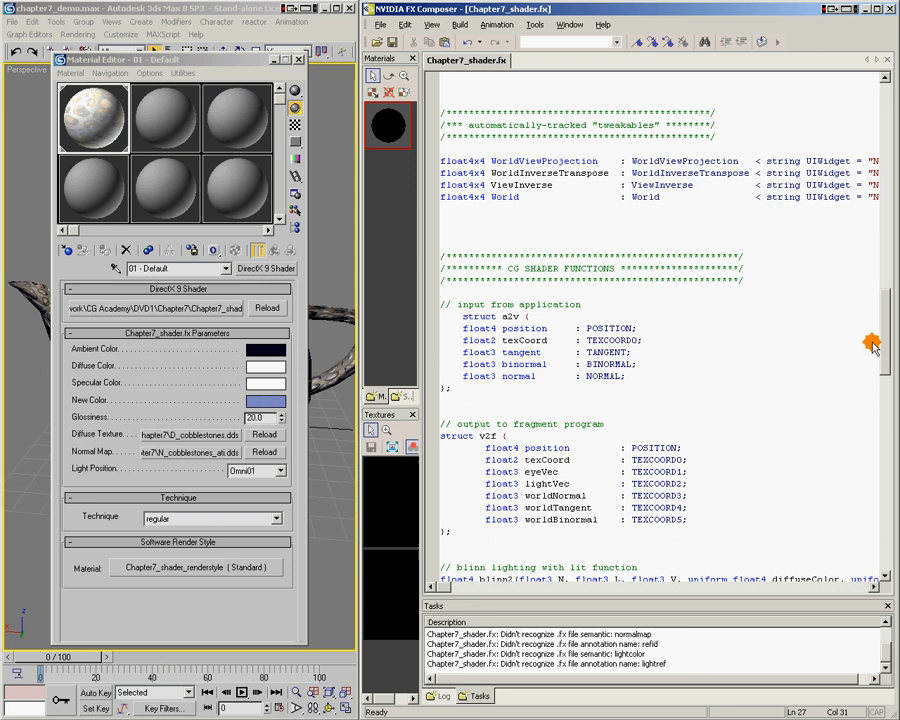
scroll(down, 3)
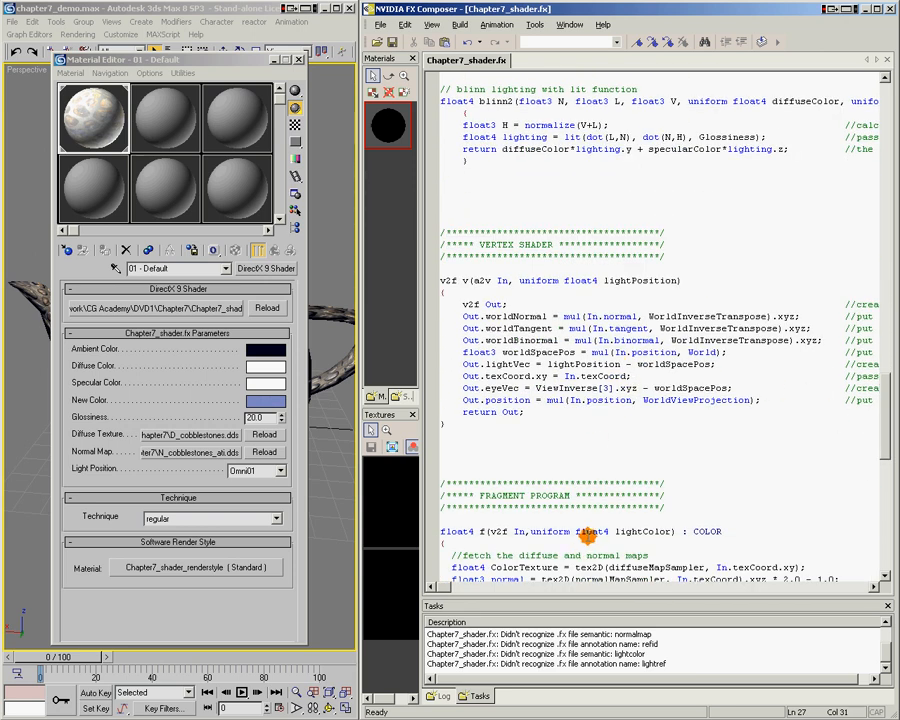
mouse_move(888, 412)
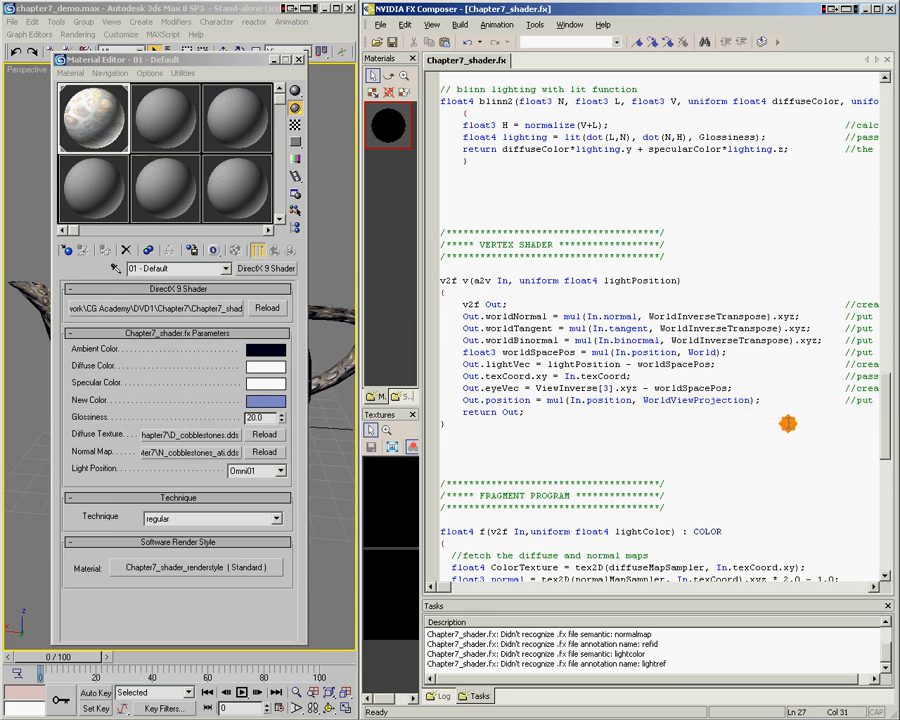
Scroll down to the fragment program's diffuse and specular lighting line.
scroll(down, 3)
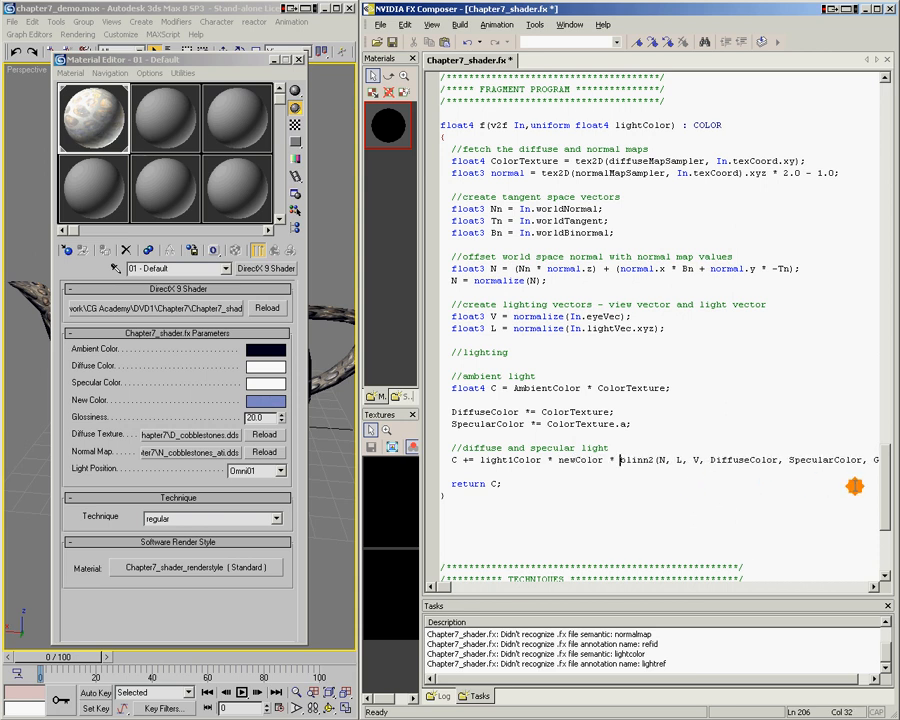
Check the NewColor declaration and capitalise newColor to NewColor in the lighting line.
scroll(up, 3)
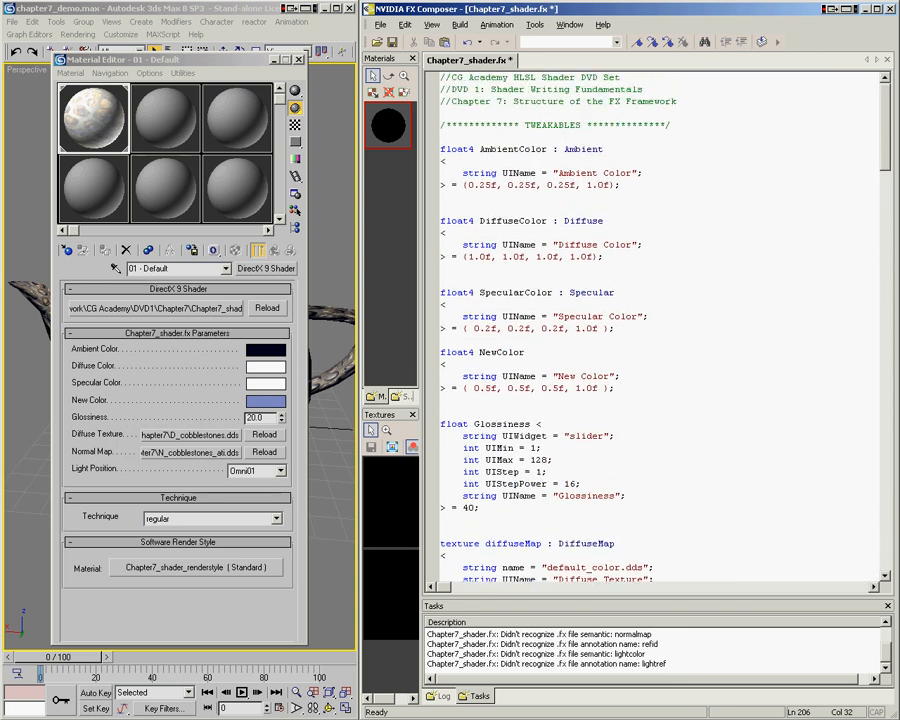
mouse_move(491, 352)
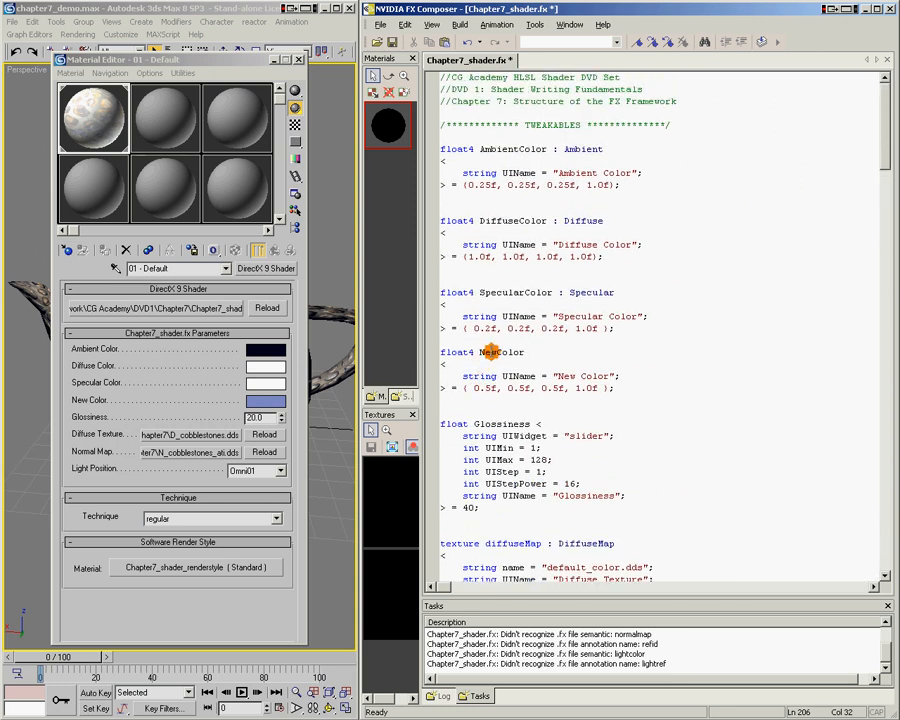
scroll(down, 3)
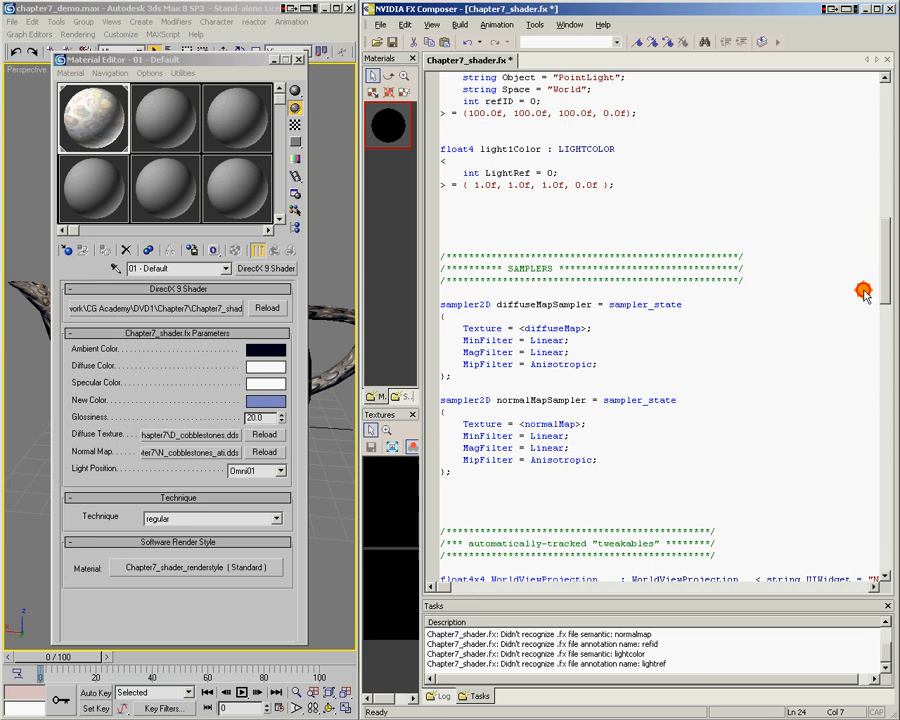
scroll(down, 3)
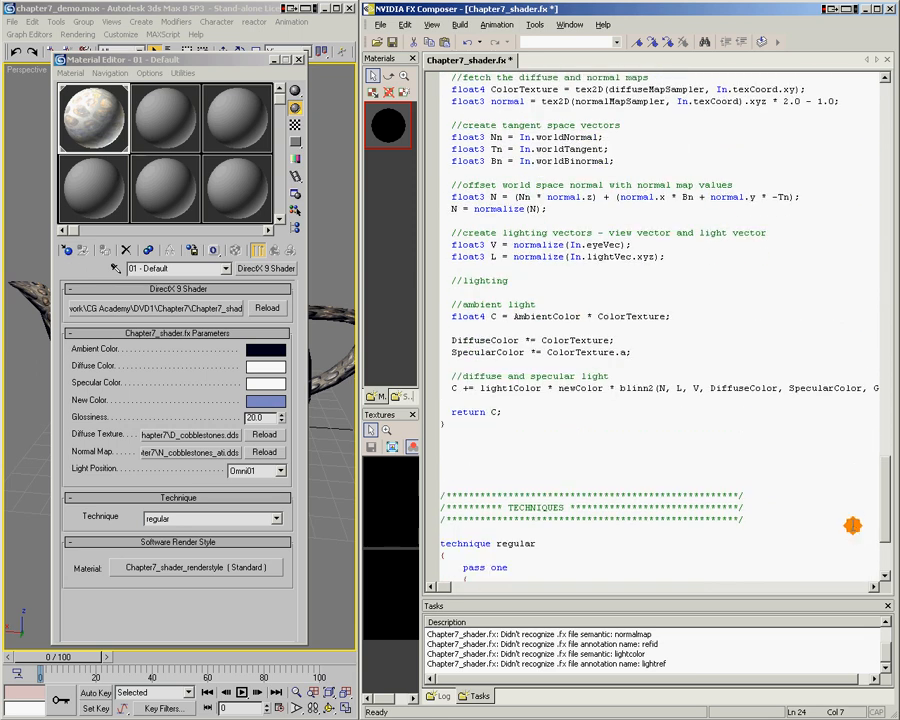
click(562, 388)
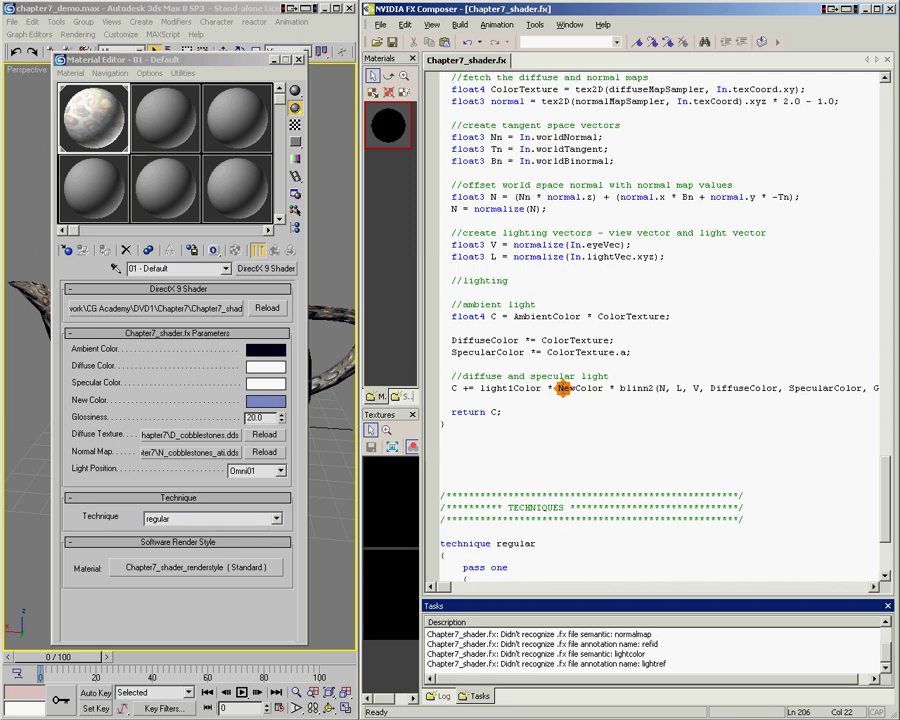
triple_click(263, 417)
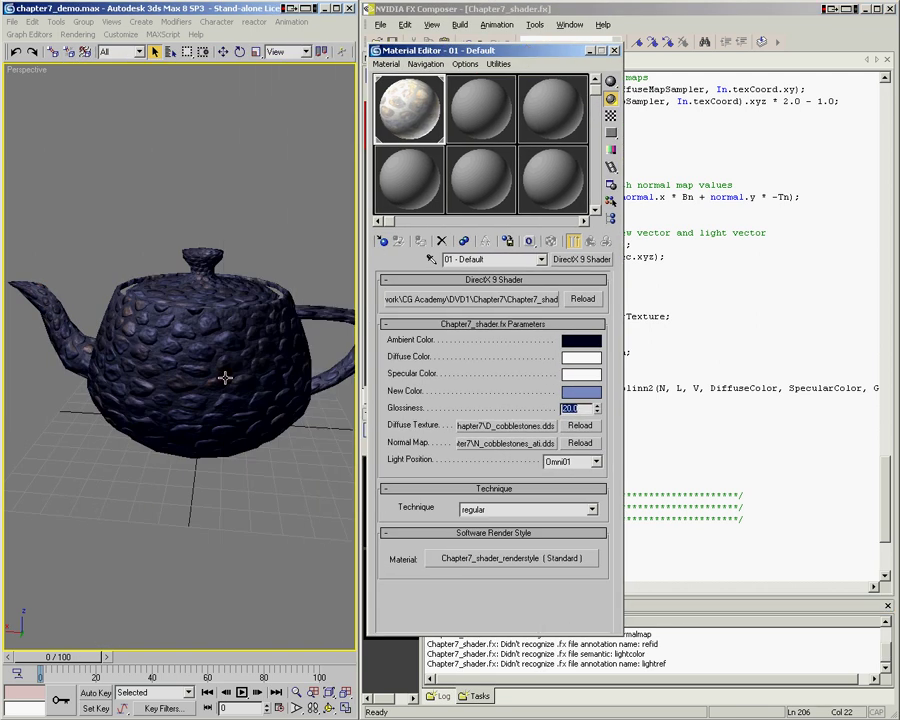
Choose green for the New Color swatch in the Color Selector.
click(581, 390)
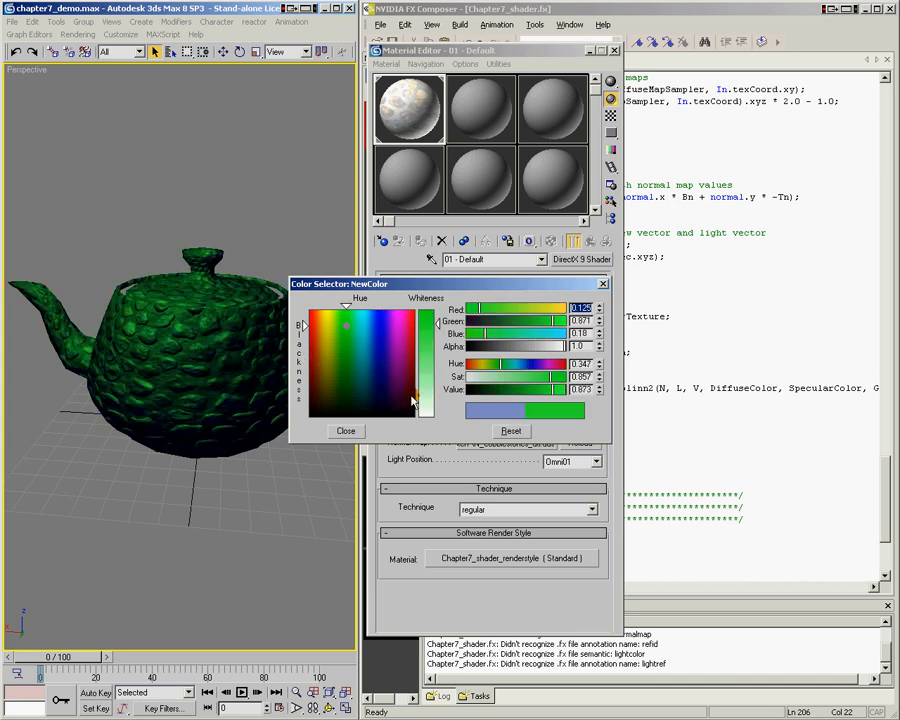
click(345, 430)
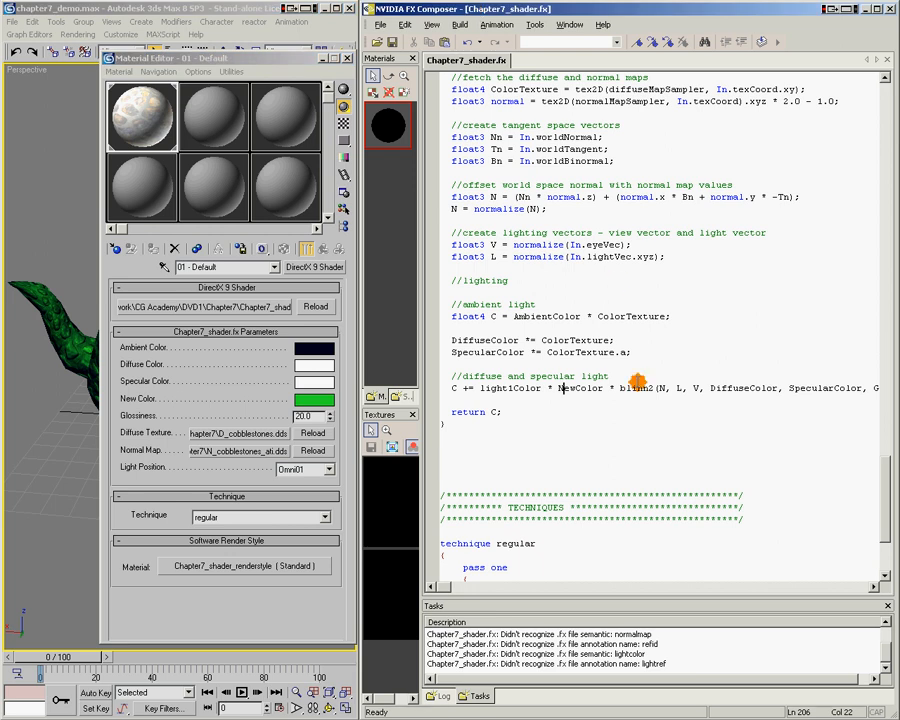
Select and delete NewColor from the diffuse and specular lighting line.
double_click(578, 388)
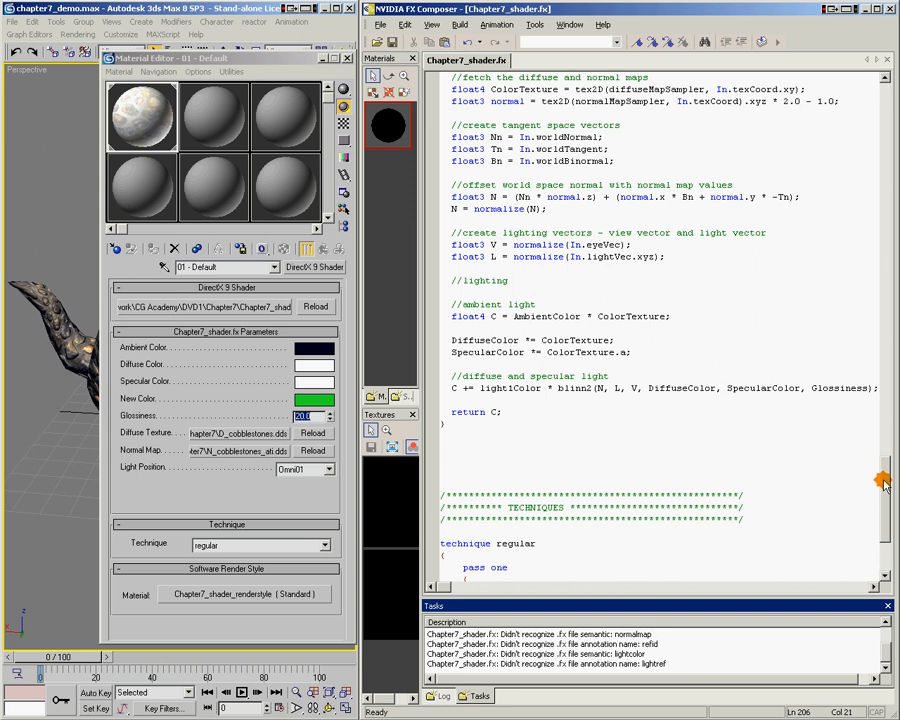
scroll(up, 3)
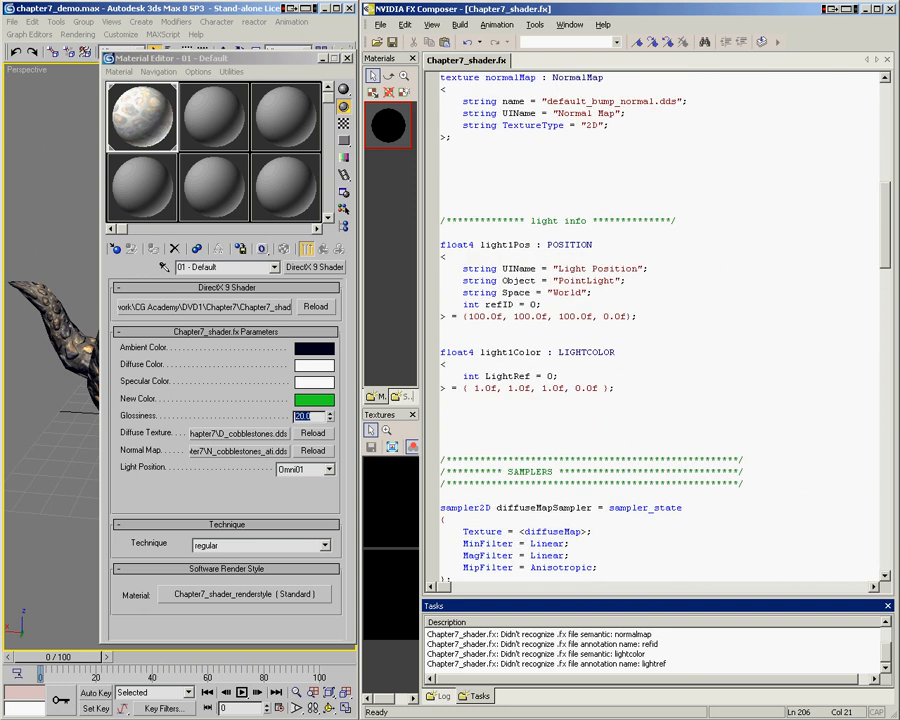
scroll(up, 3)
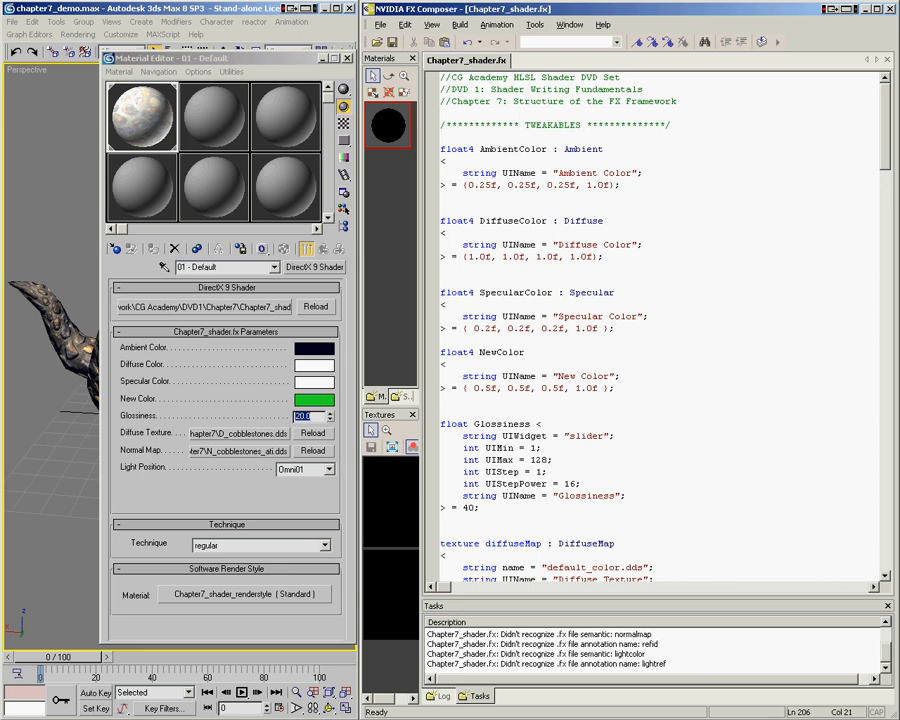
mouse_move(685, 378)
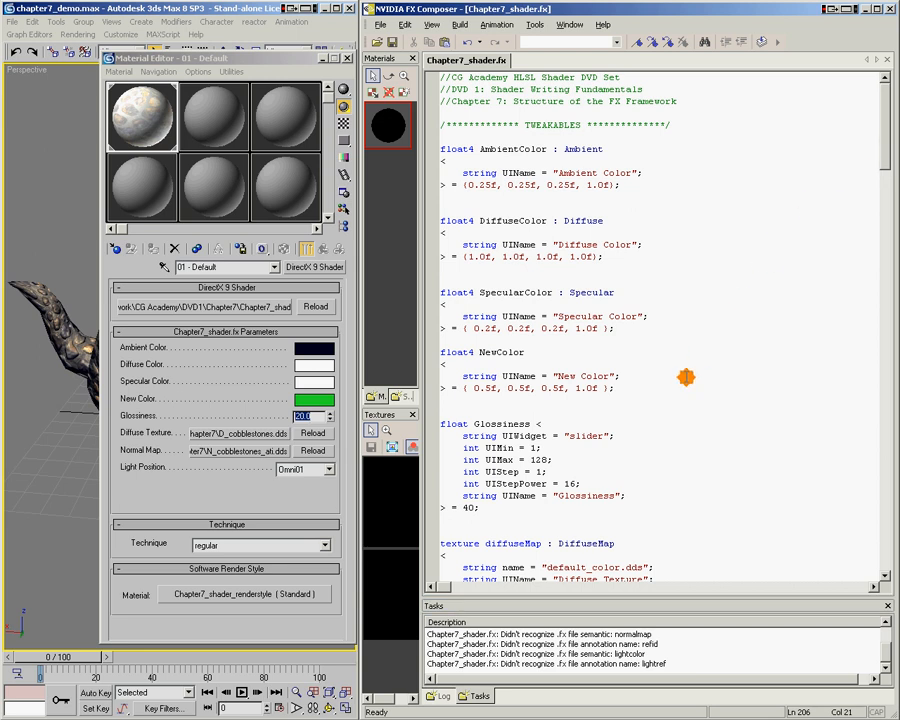
mouse_move(472, 423)
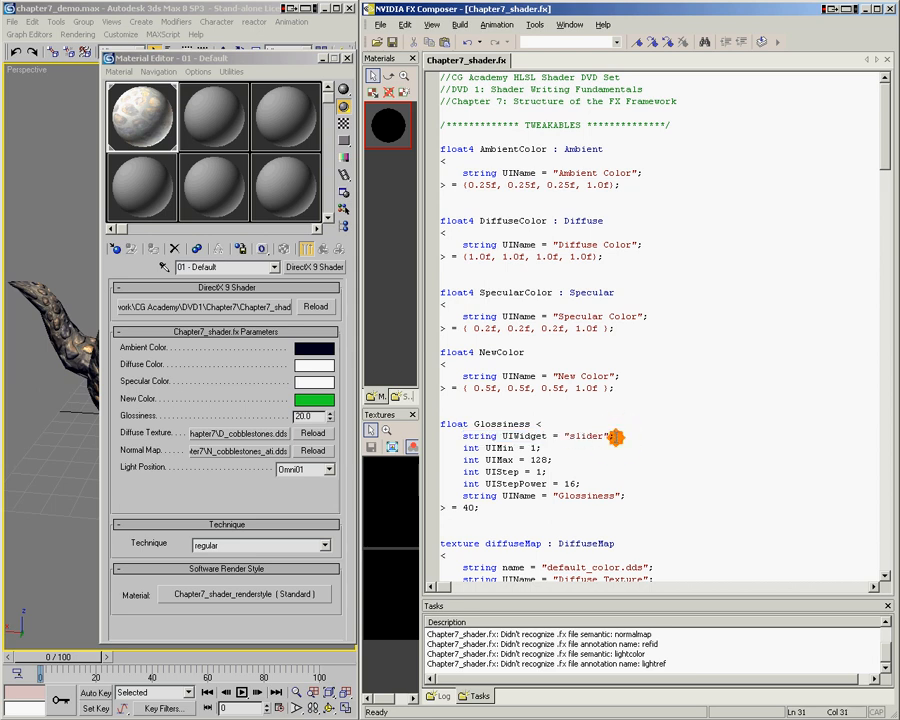
double_click(586, 436)
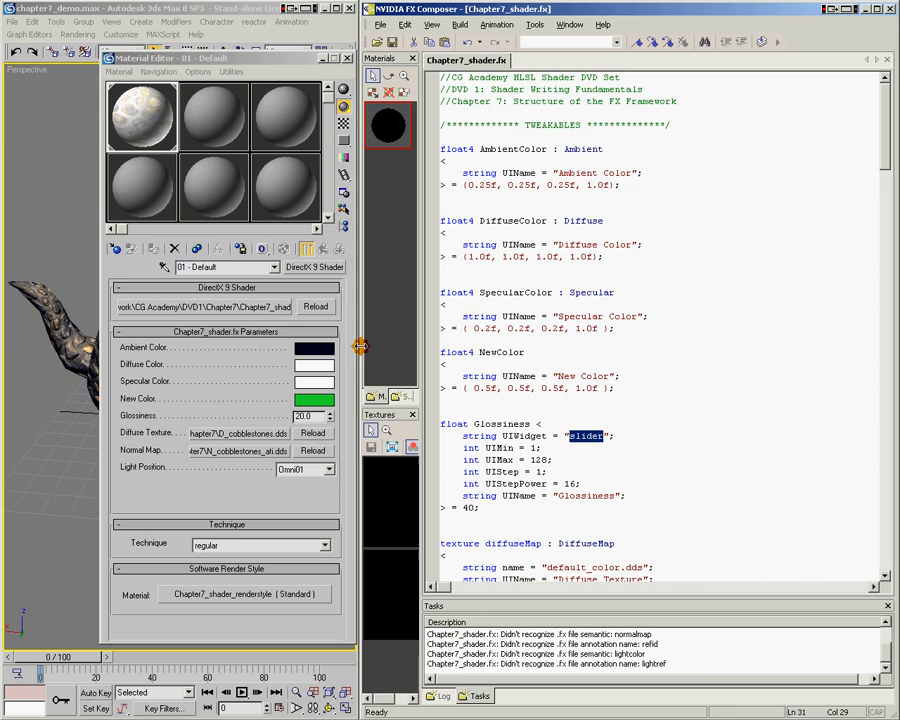
mouse_move(225, 497)
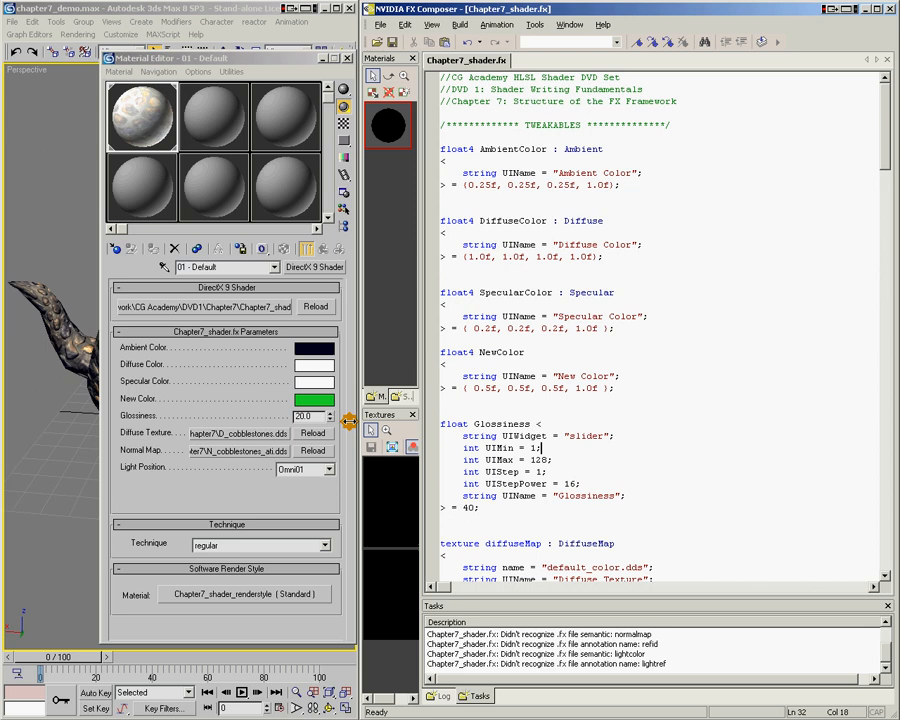
click(330, 415)
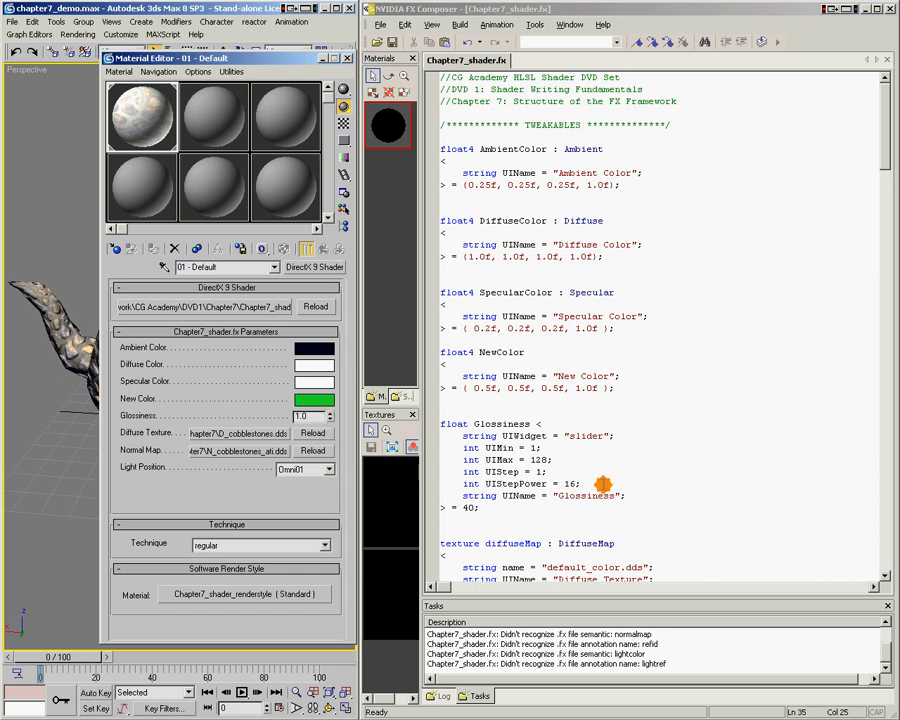
double_click(588, 495)
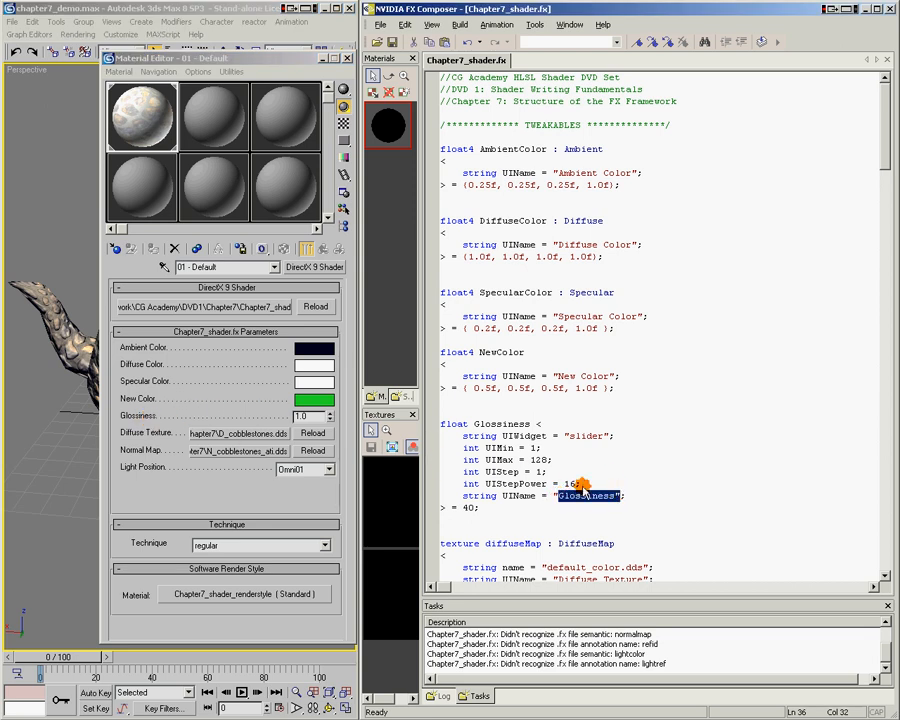
click(578, 483)
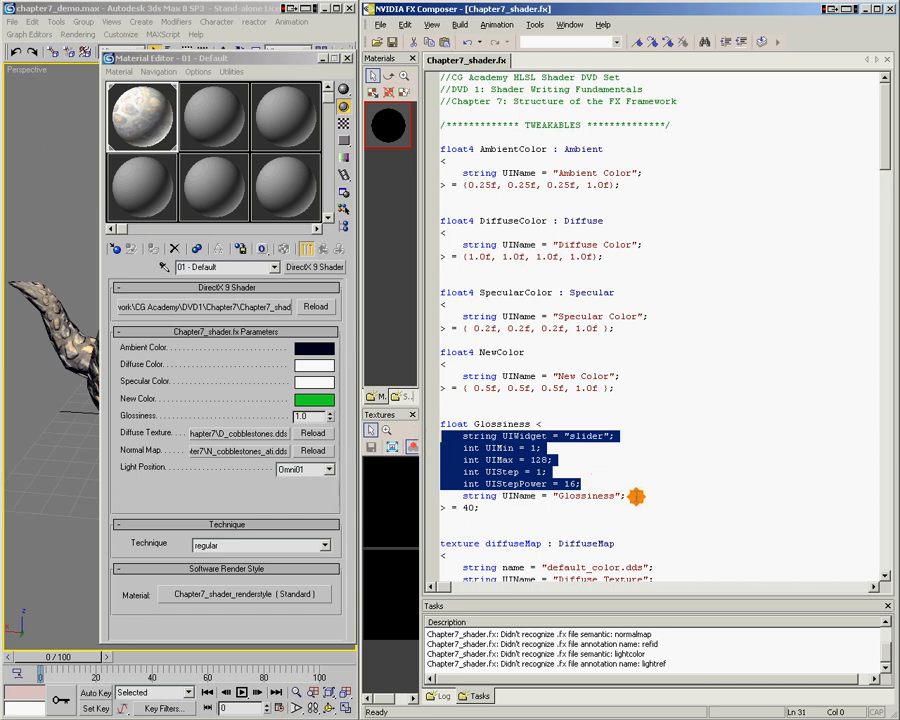
click(588, 483)
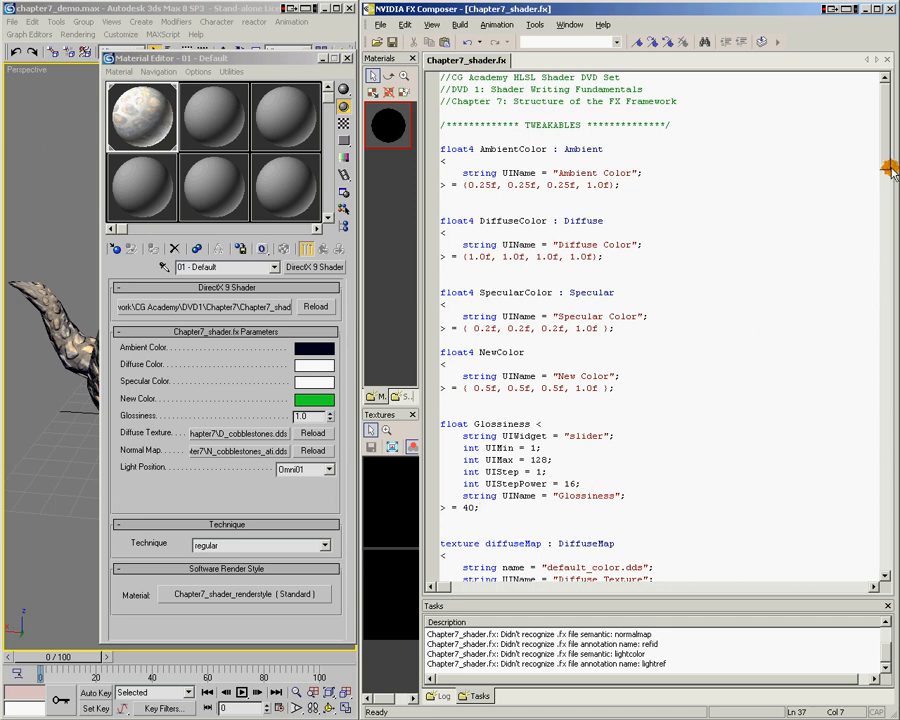
scroll(down, 3)
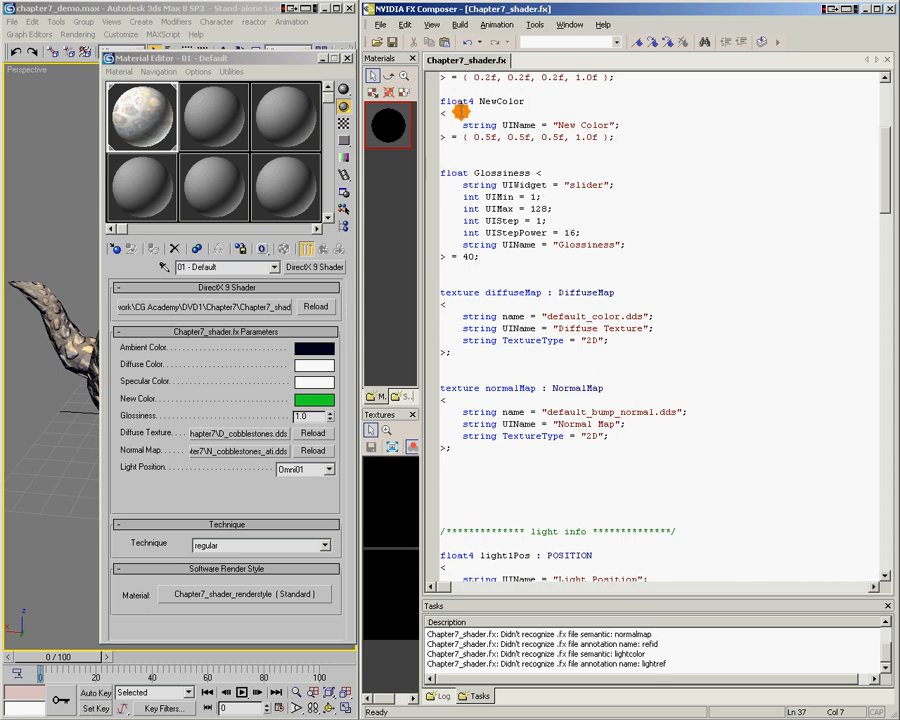
scroll(up, 3)
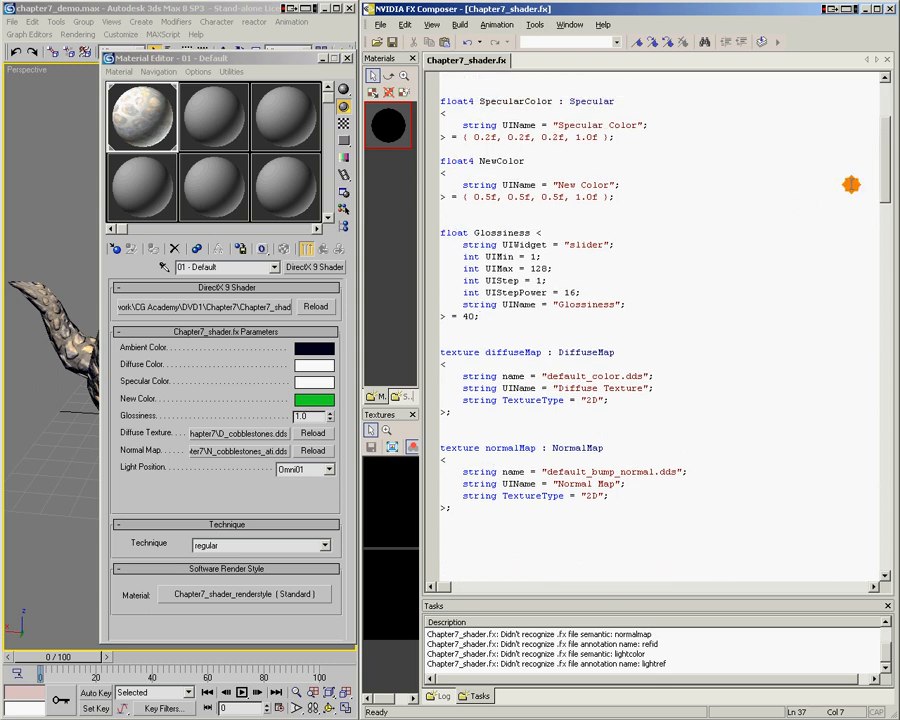
double_click(461, 351)
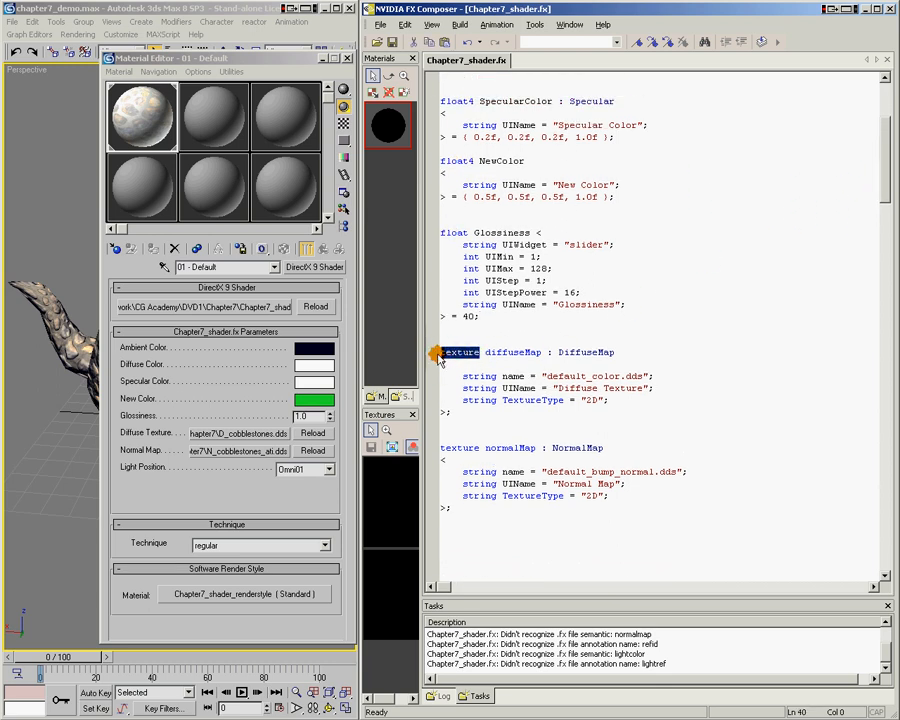
double_click(513, 351)
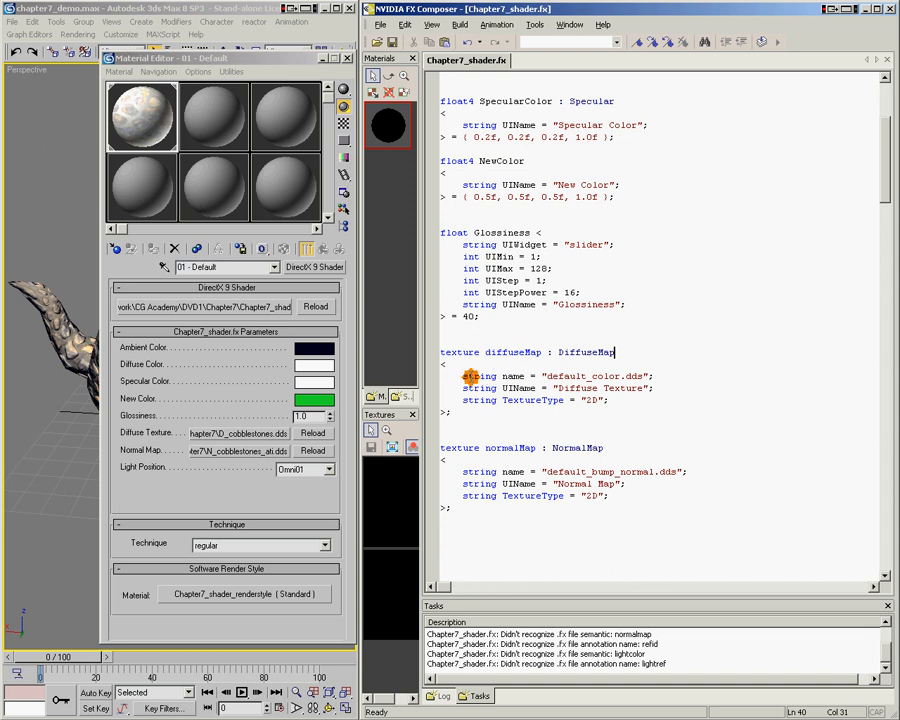
double_click(479, 376)
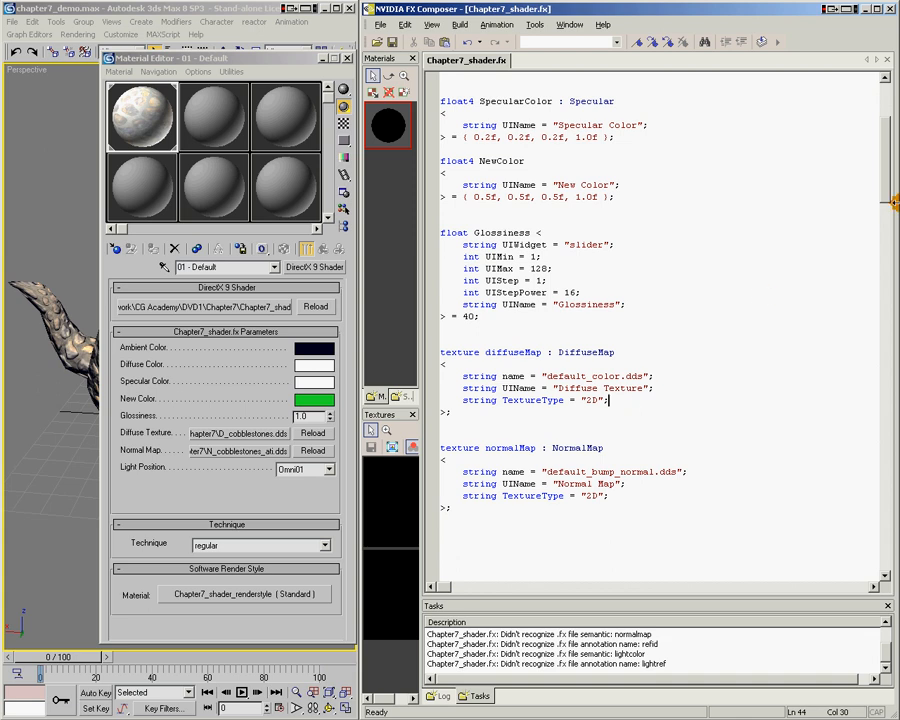
scroll(up, 3)
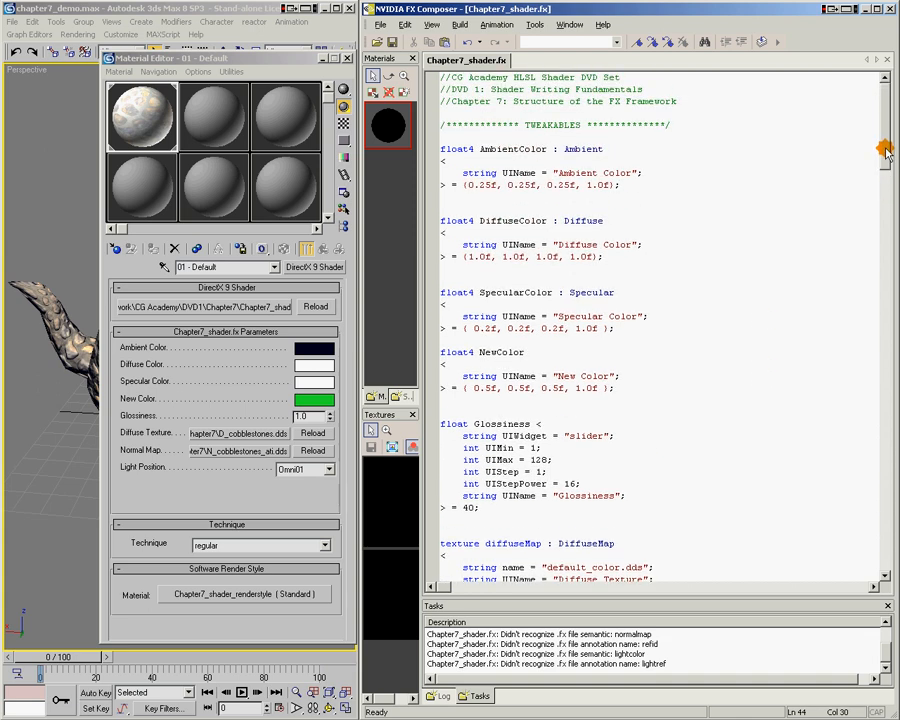
scroll(down, 3)
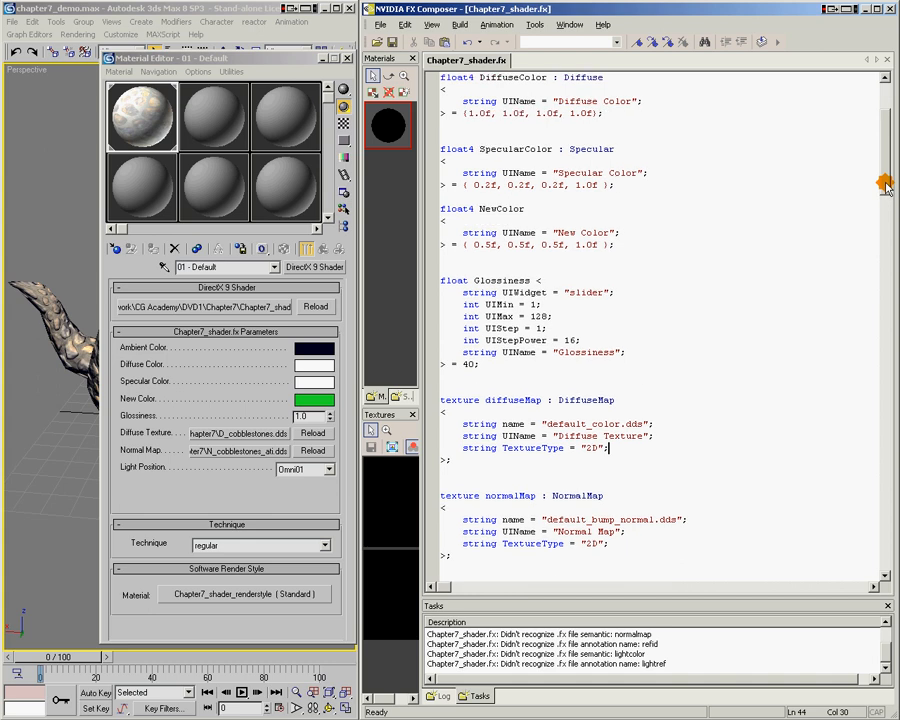
scroll(up, 3)
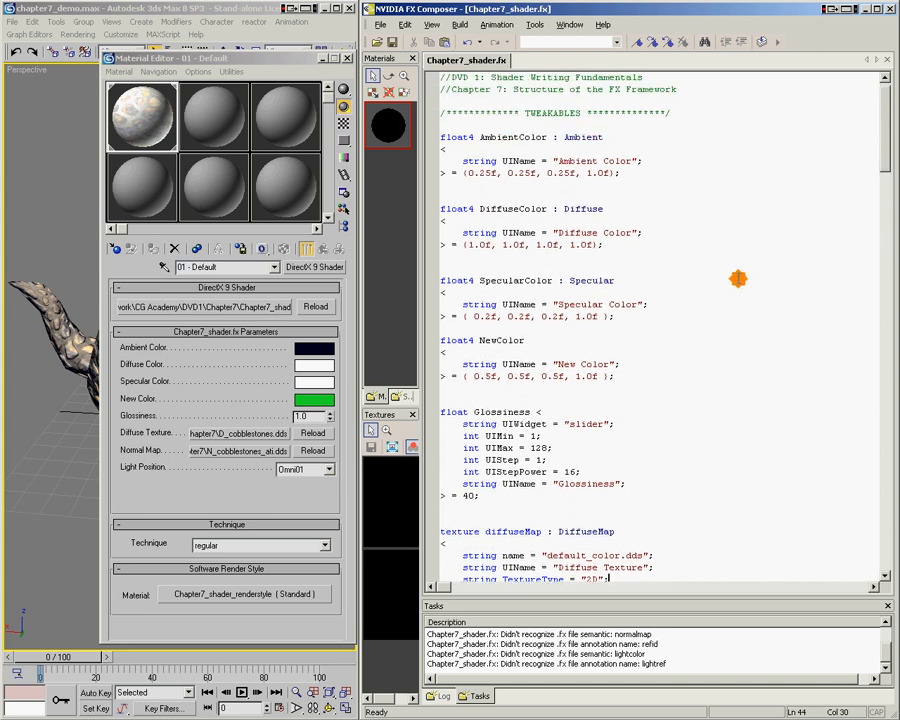
mouse_move(565, 492)
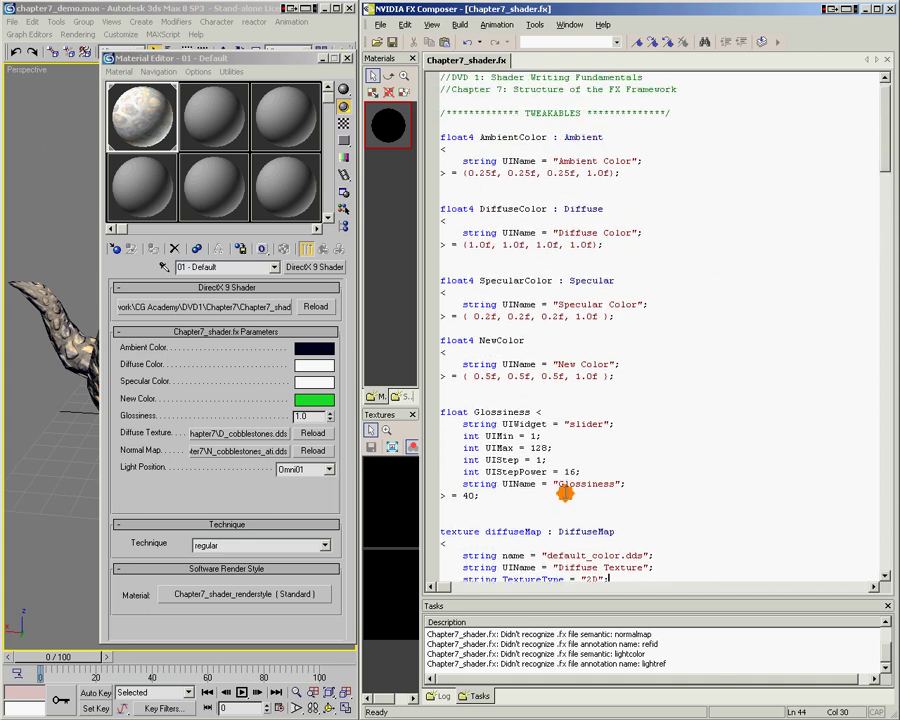